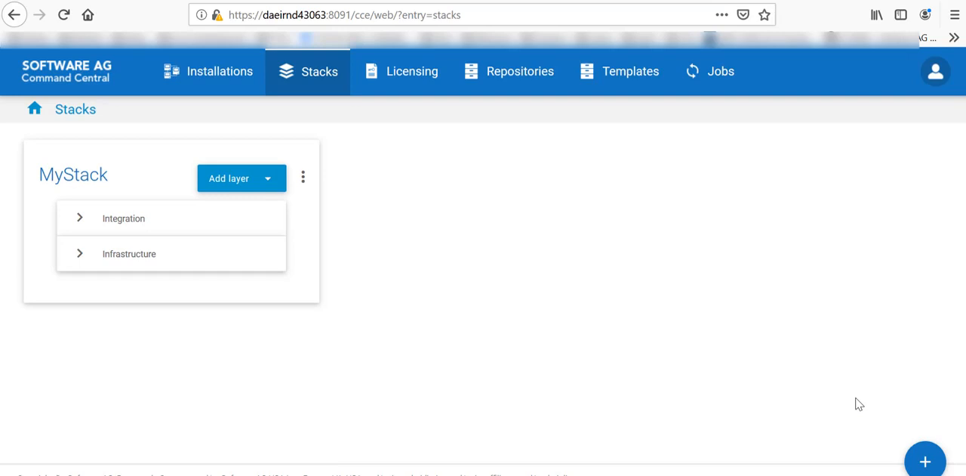
mouse_move(459, 293)
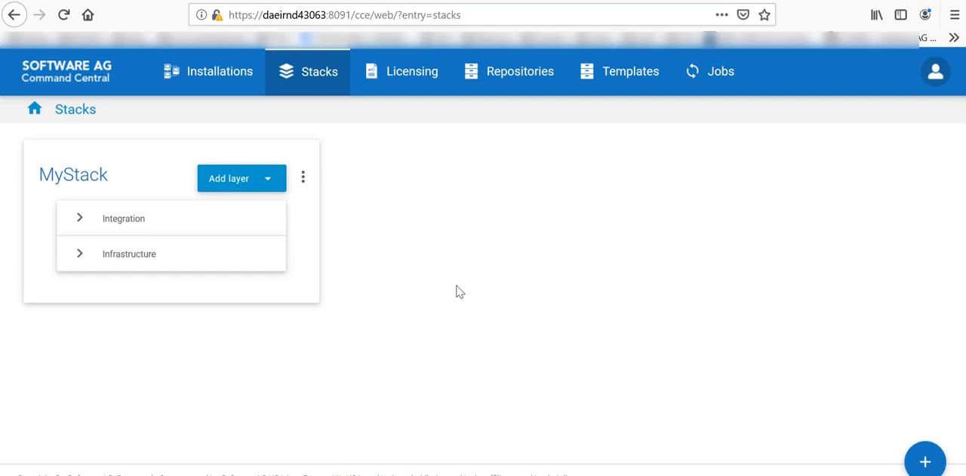
Go from MyStack's Integration layer to the Installations list.
left_click(124, 218)
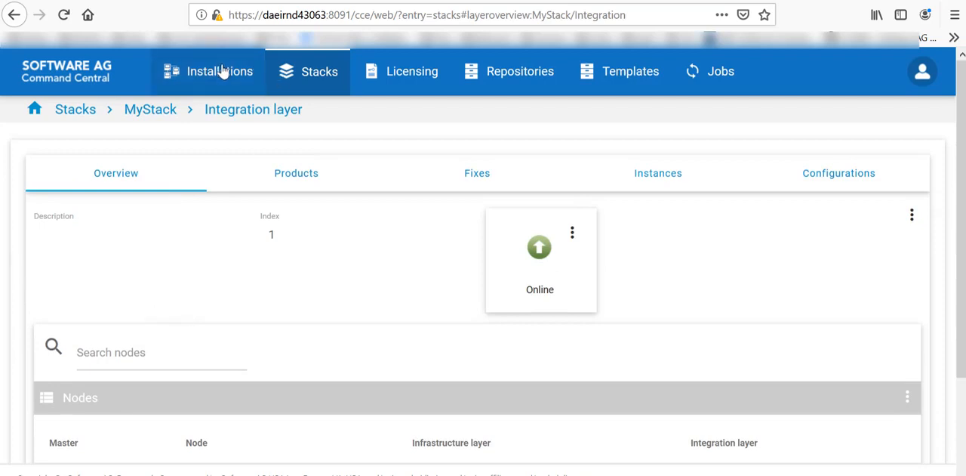
mouse_move(551, 341)
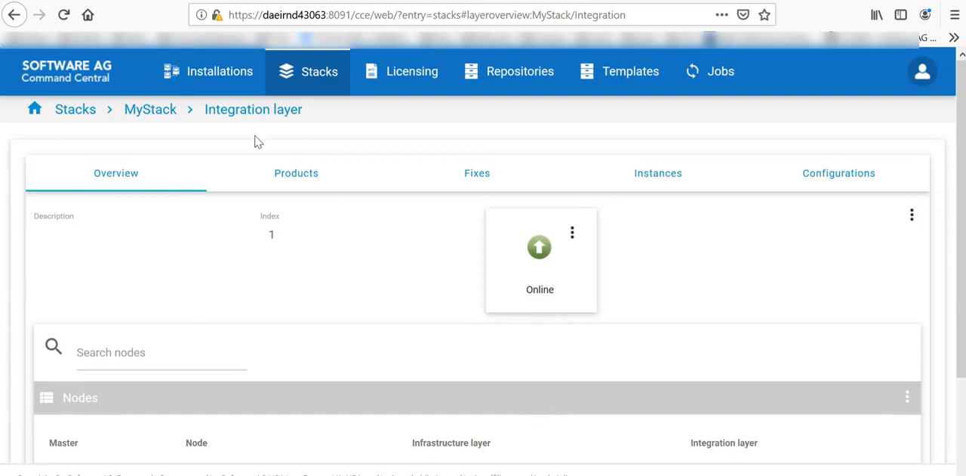
left_click(63, 15)
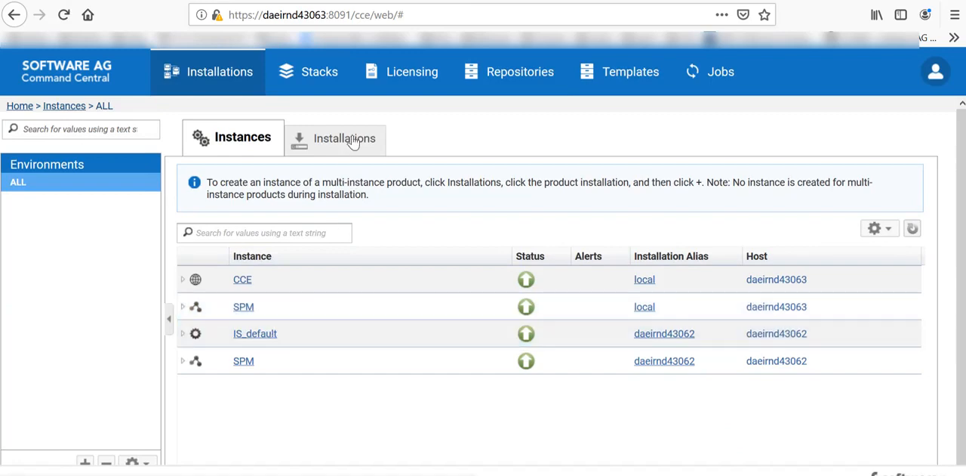
left_click(344, 139)
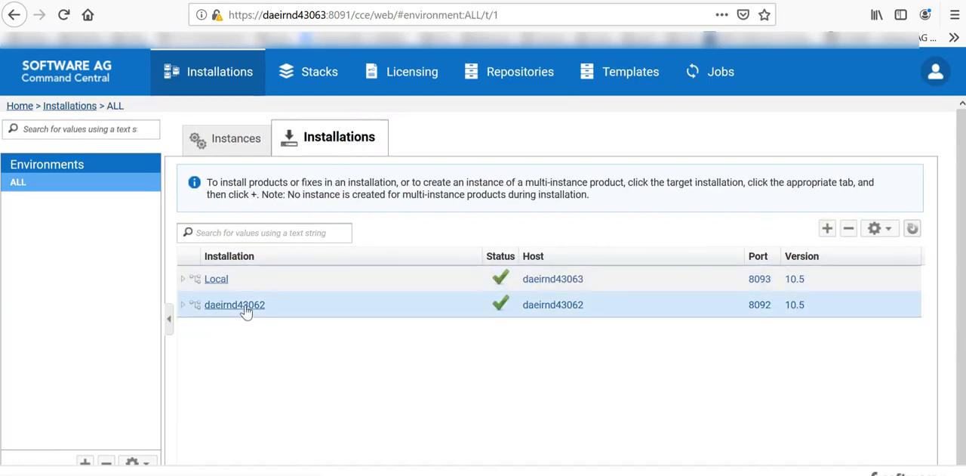
Show the products installed on the daeirnd43062 installation.
left_click(234, 303)
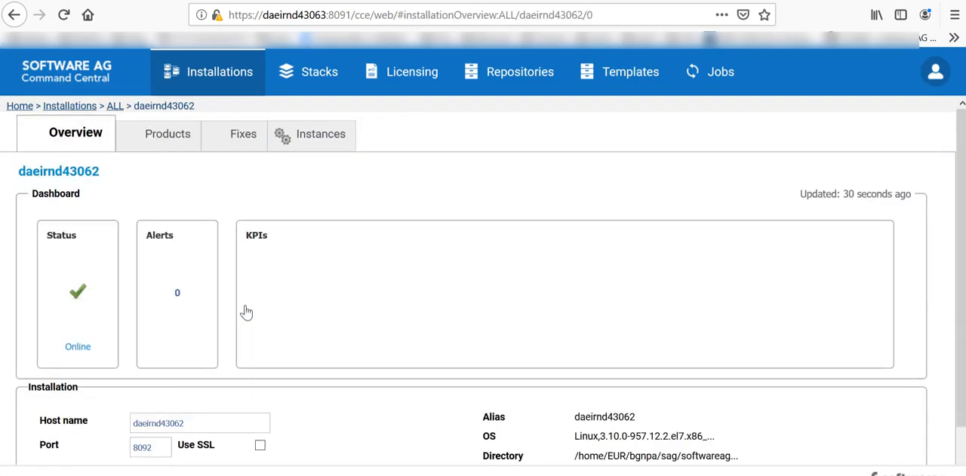
left_click(160, 133)
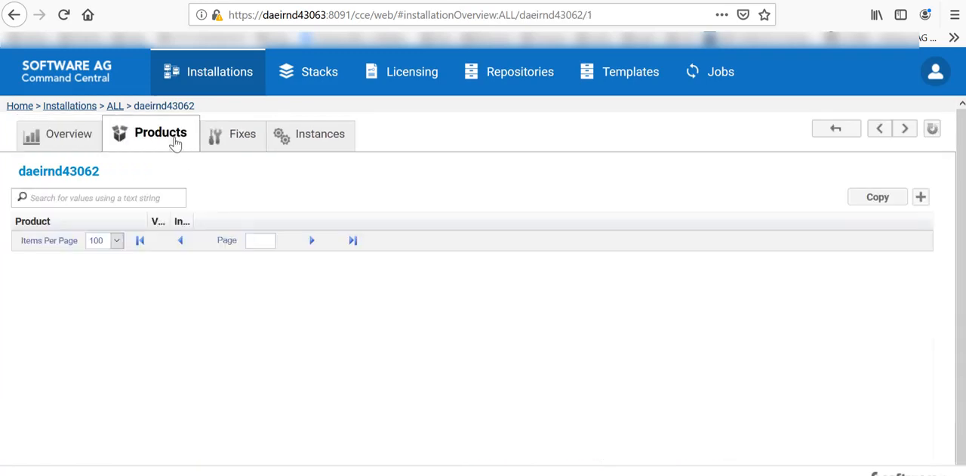
left_click(160, 133)
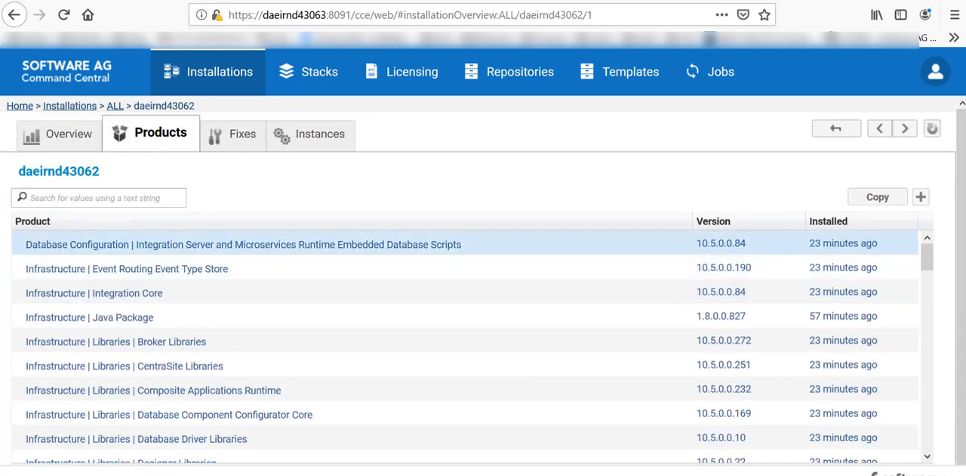
Start an install from the WebMethods105 repository and select CloudStreams Server 10.5.
left_click(921, 197)
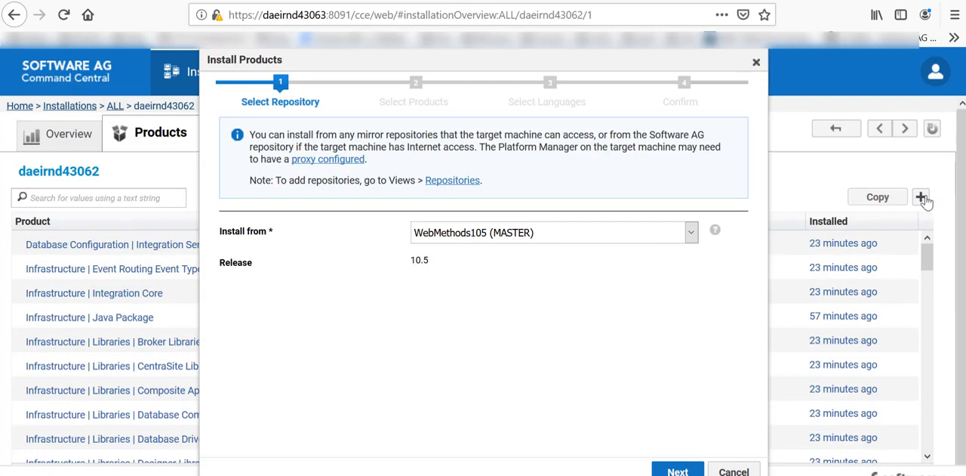
mouse_move(450, 226)
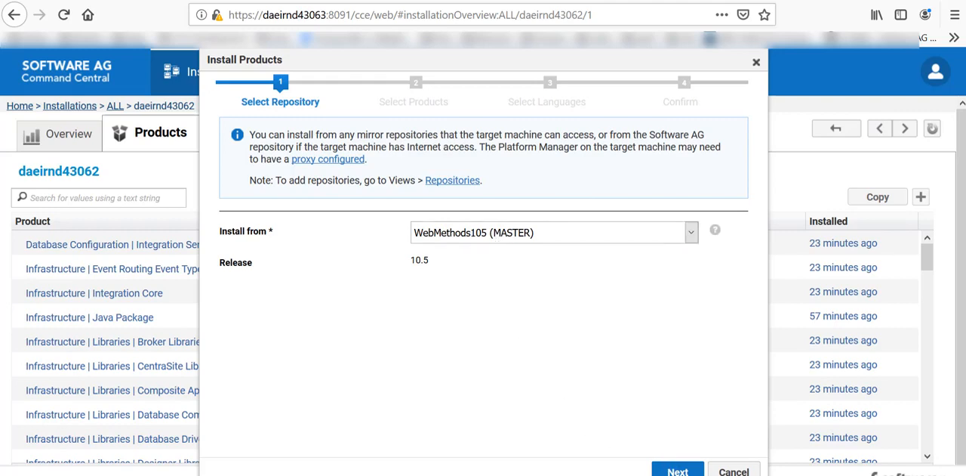
left_click(676, 471)
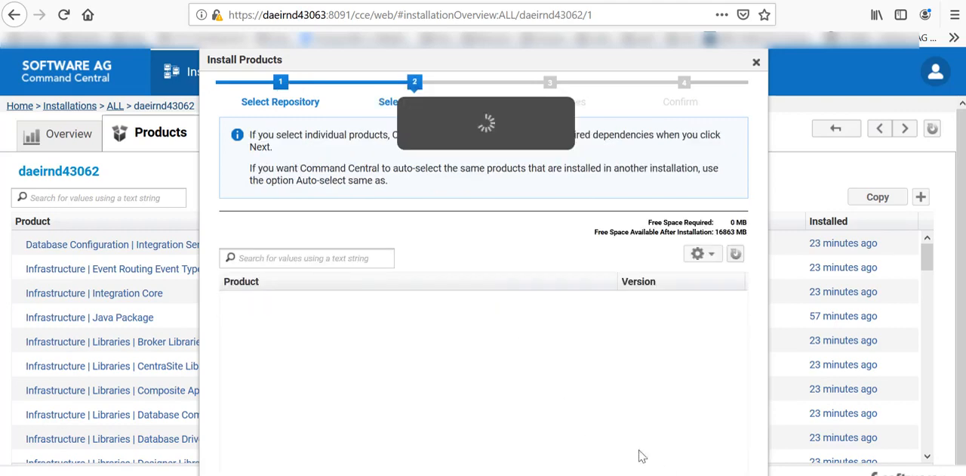
mouse_move(596, 415)
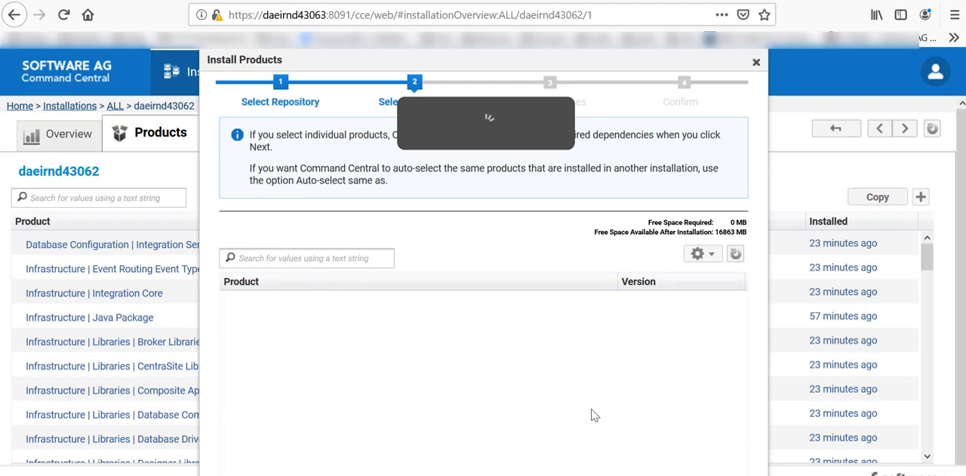
mouse_move(505, 381)
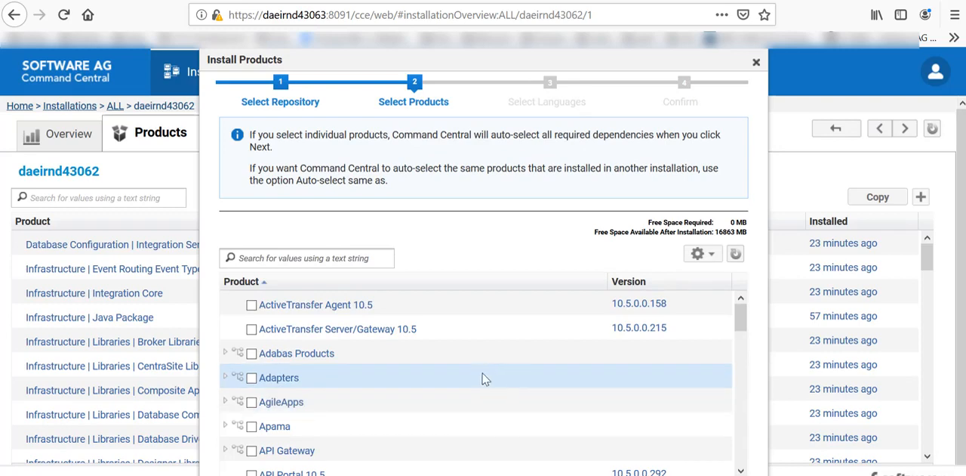
type("c")
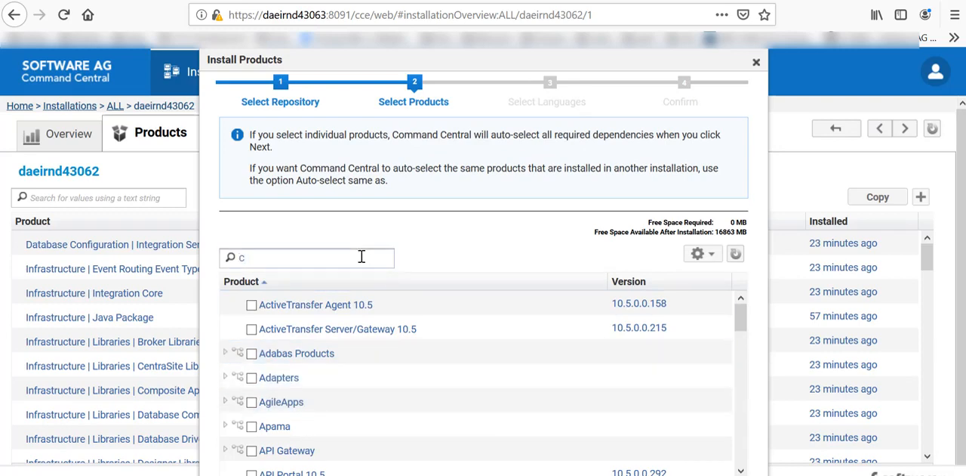
type("loud")
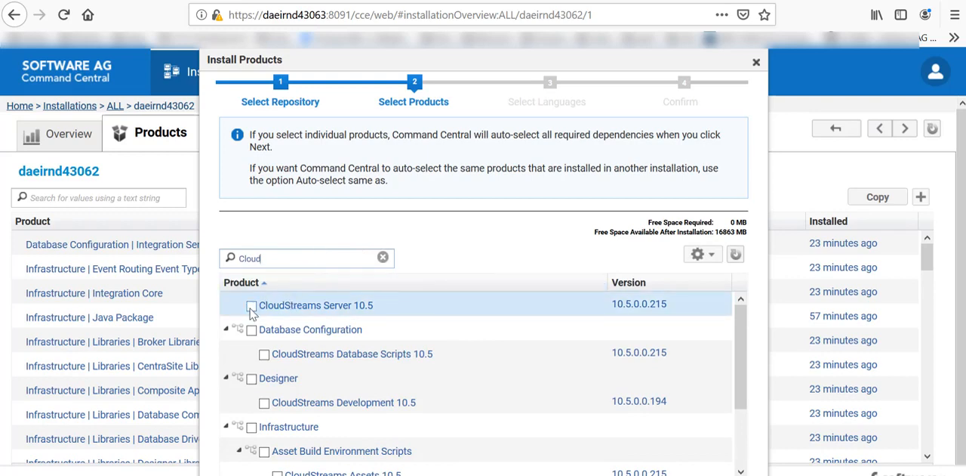
left_click(251, 305)
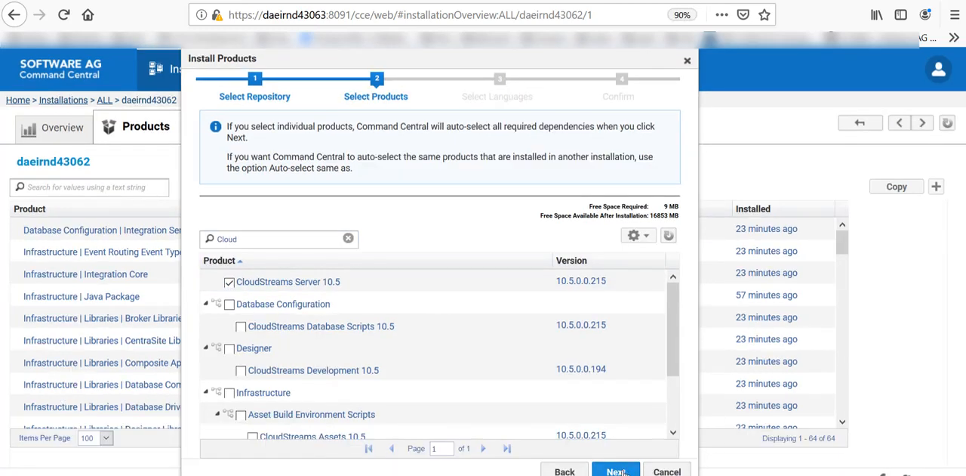
Proceed and accept the required Runtime 10.5 dependency.
left_click(616, 471)
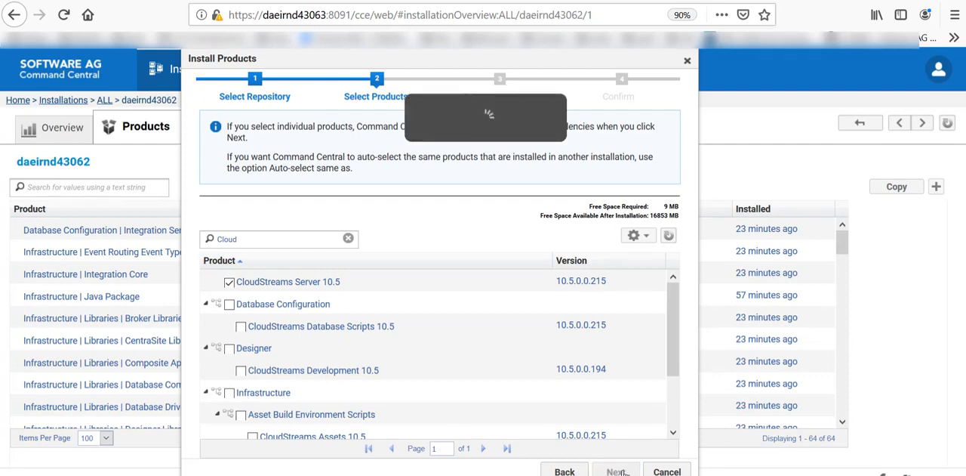
left_click(616, 471)
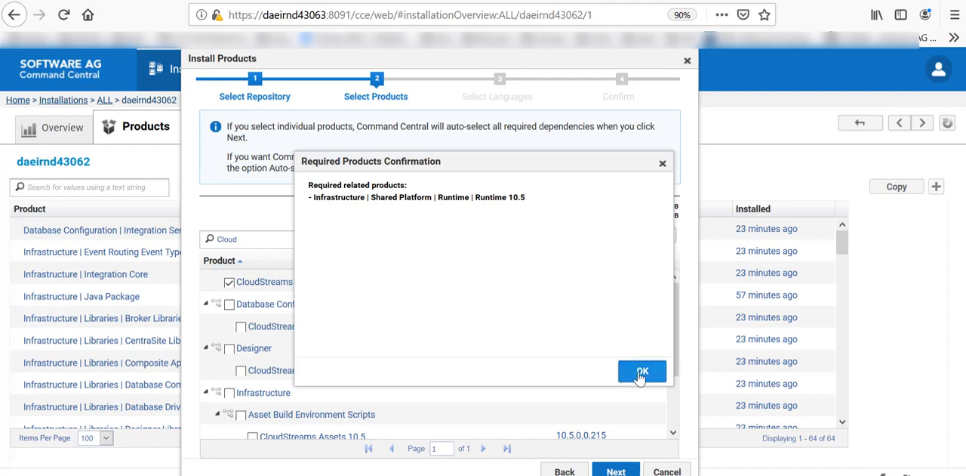
left_click(642, 372)
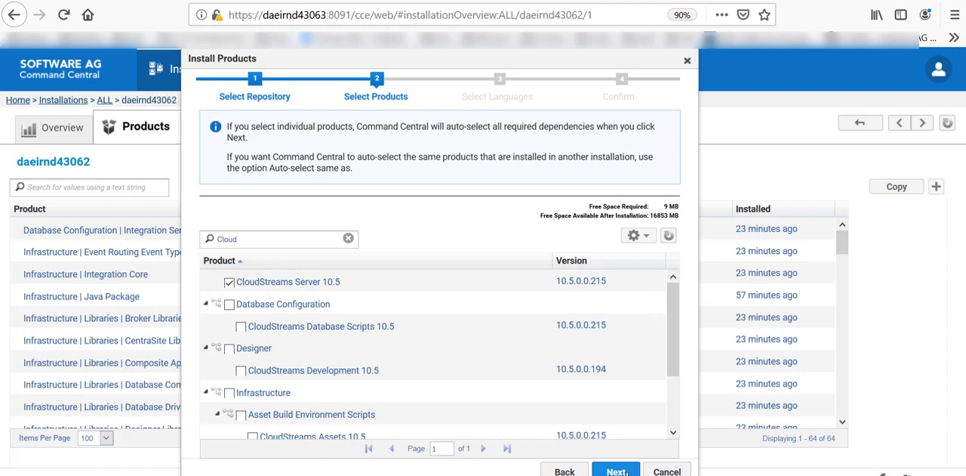
Skip language packs and reach the Confirm summary listing CloudStreams Server 10.5 and Runtime 10.5.
left_click(616, 471)
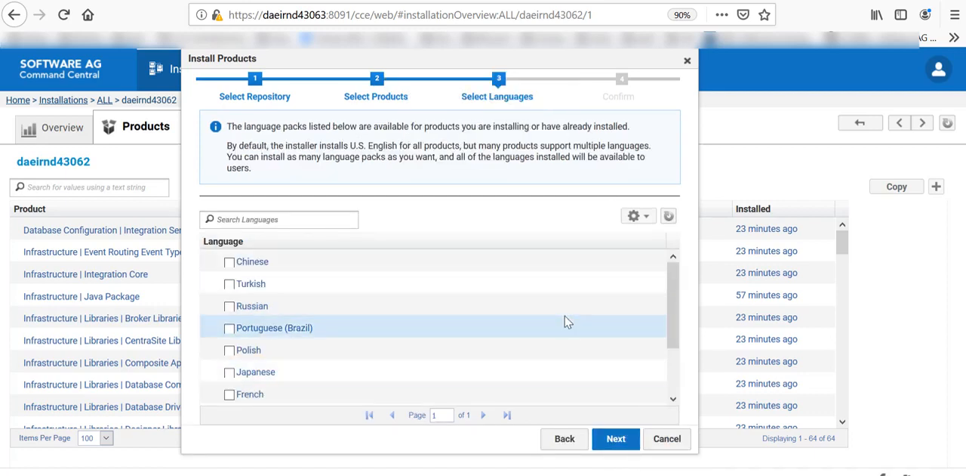
mouse_move(562, 306)
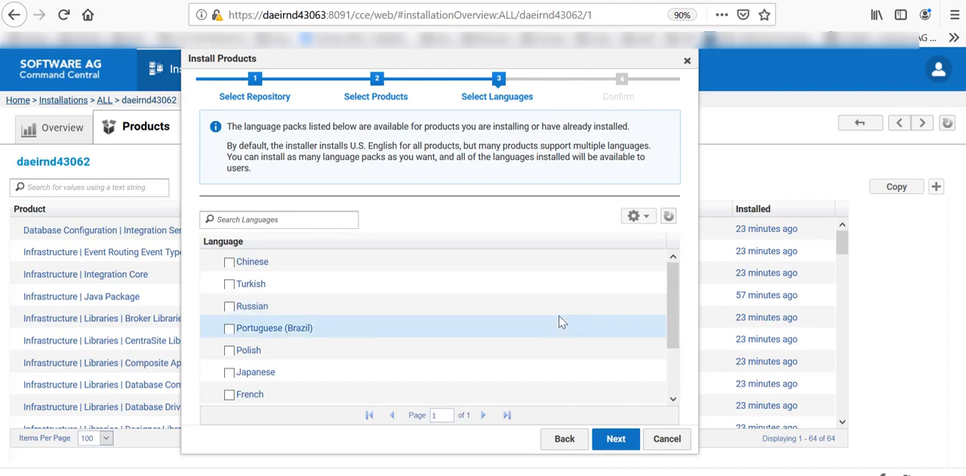
mouse_move(634, 325)
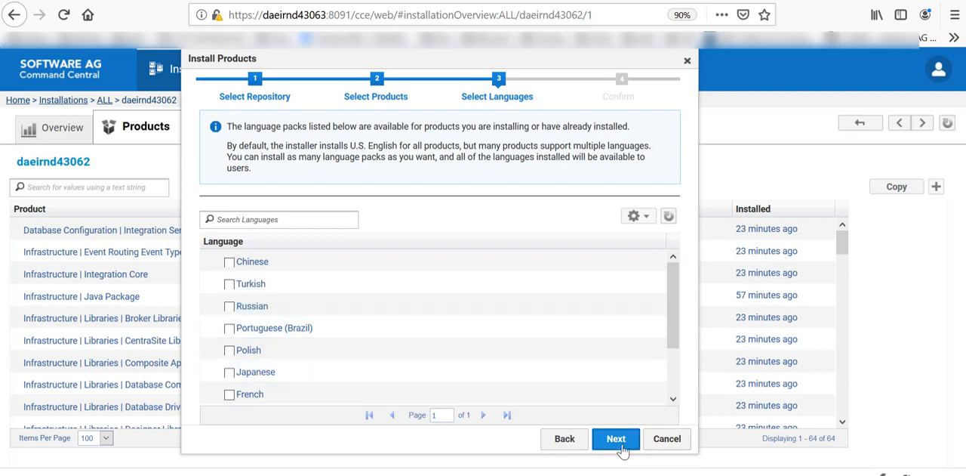
left_click(616, 438)
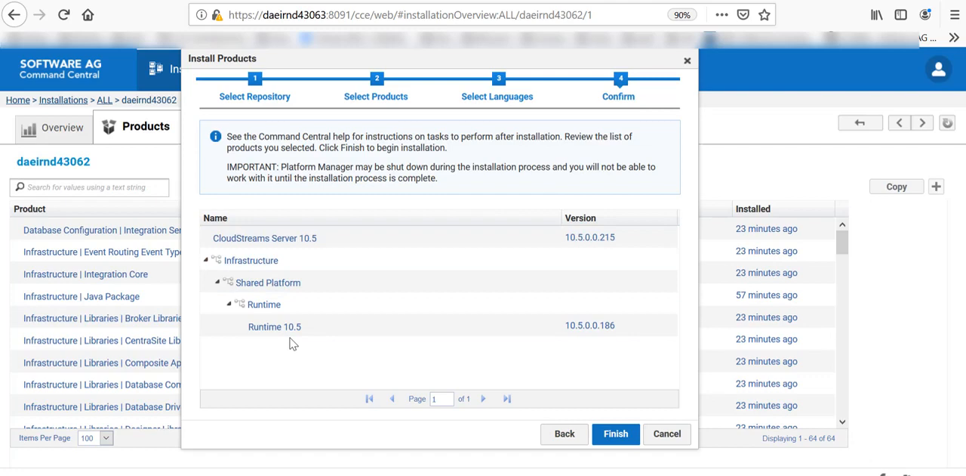
left_click(275, 327)
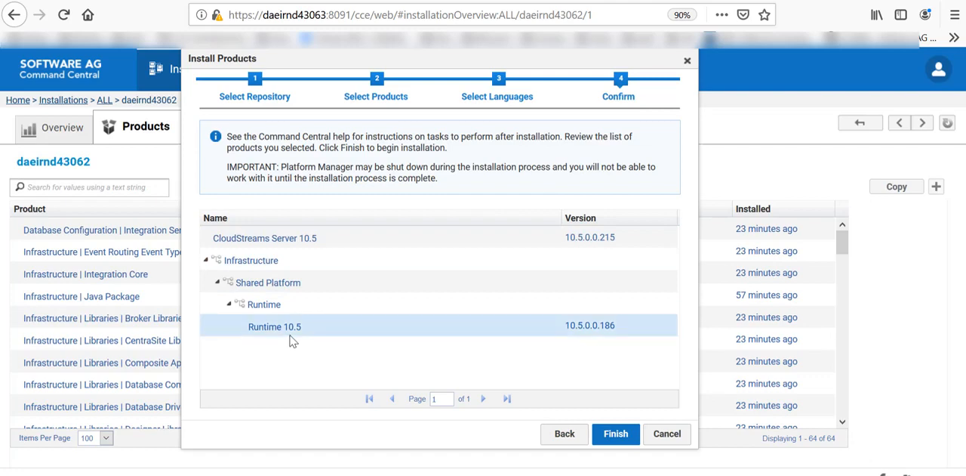
left_click(266, 237)
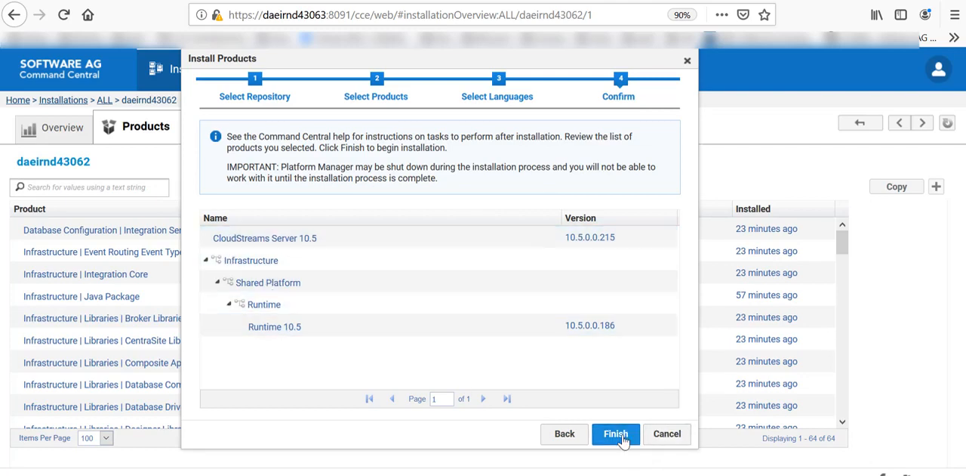
Run the installation job and close its finished log.
left_click(616, 432)
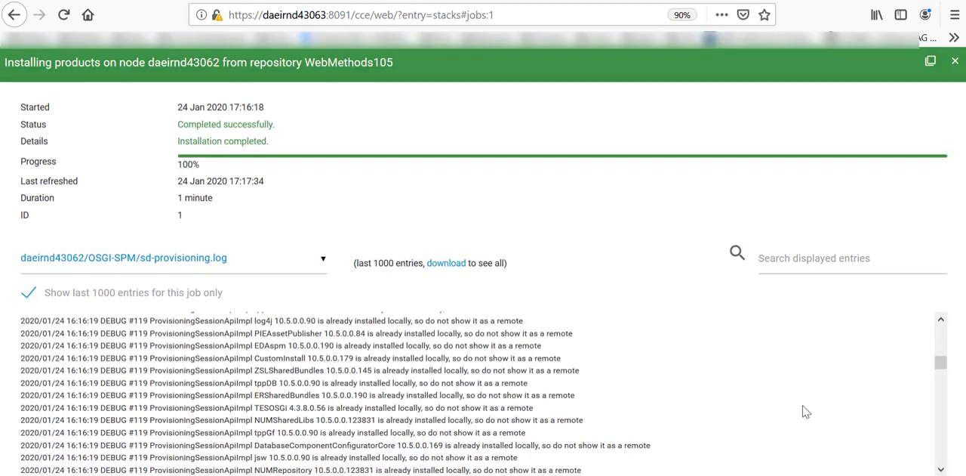
mouse_move(873, 148)
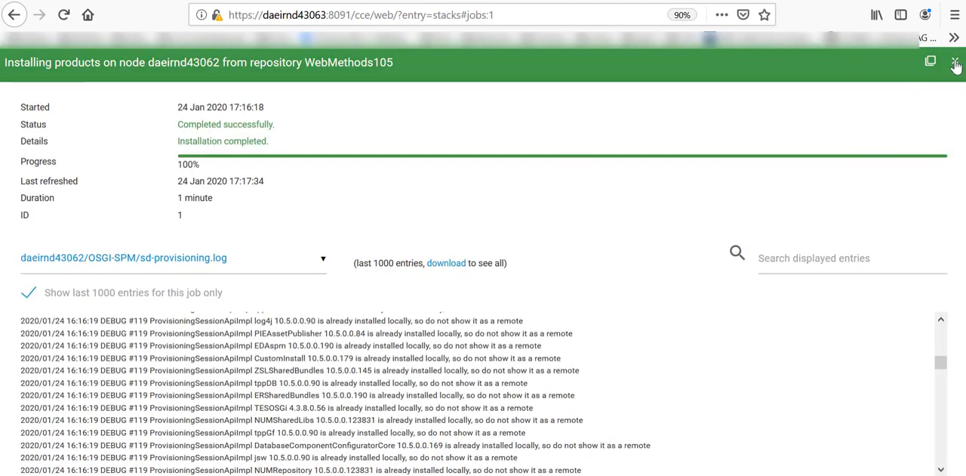
left_click(955, 64)
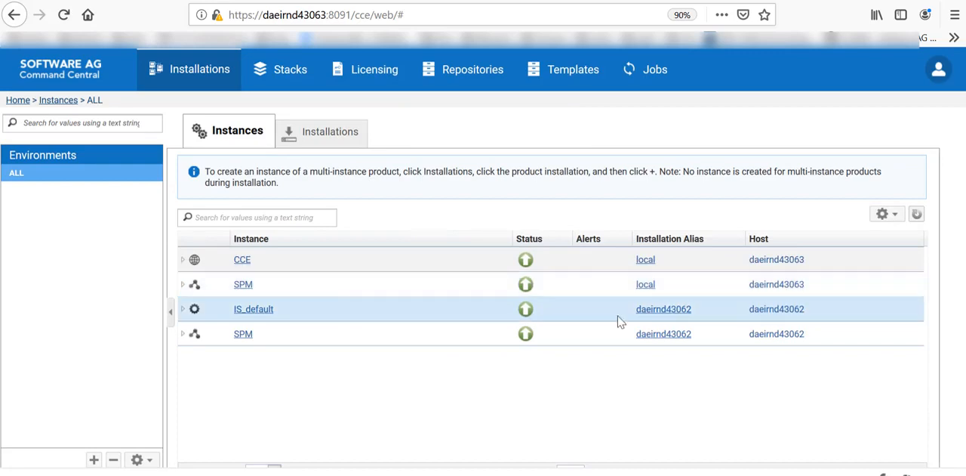
Restart the IS_default runtime and return to the instances list.
left_click(525, 308)
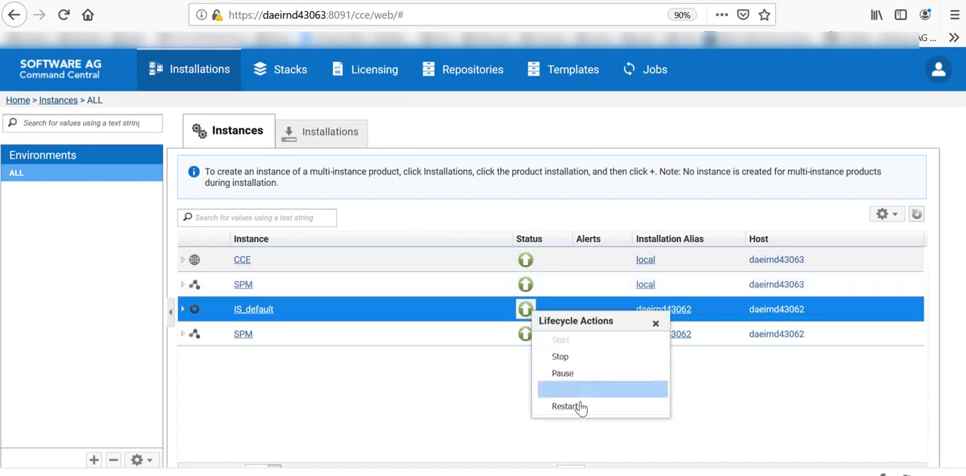
left_click(564, 405)
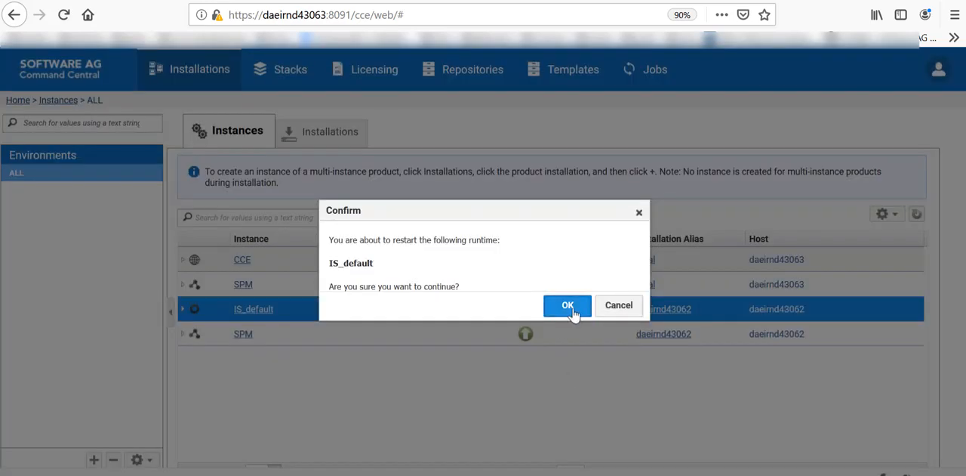
left_click(567, 305)
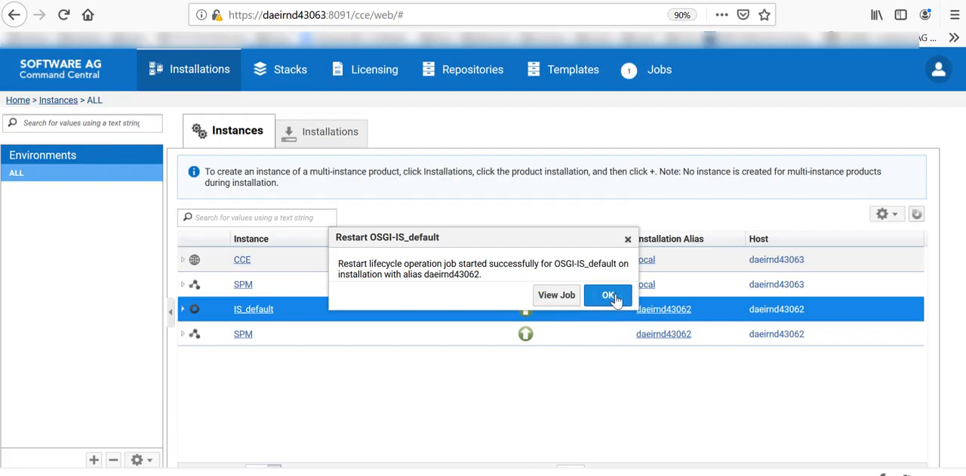
left_click(608, 295)
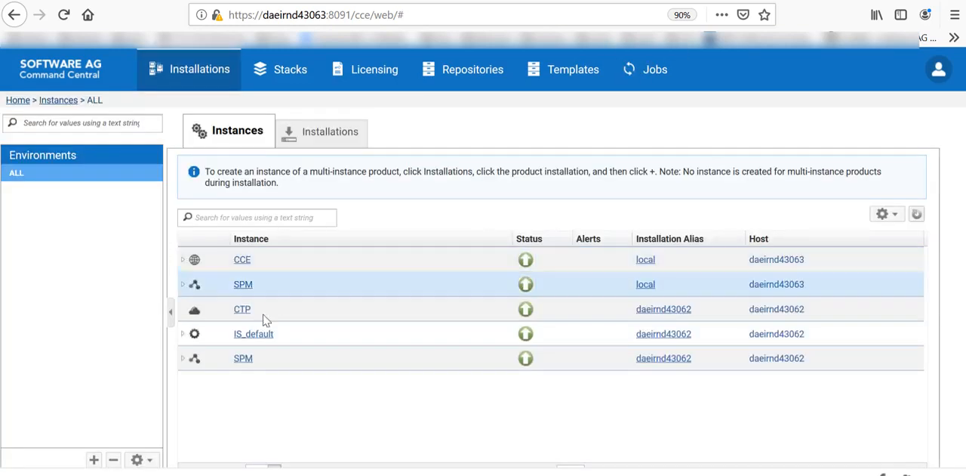
Launch the Integration Server admin console for IS_default past the insecure connection warning.
left_click(254, 332)
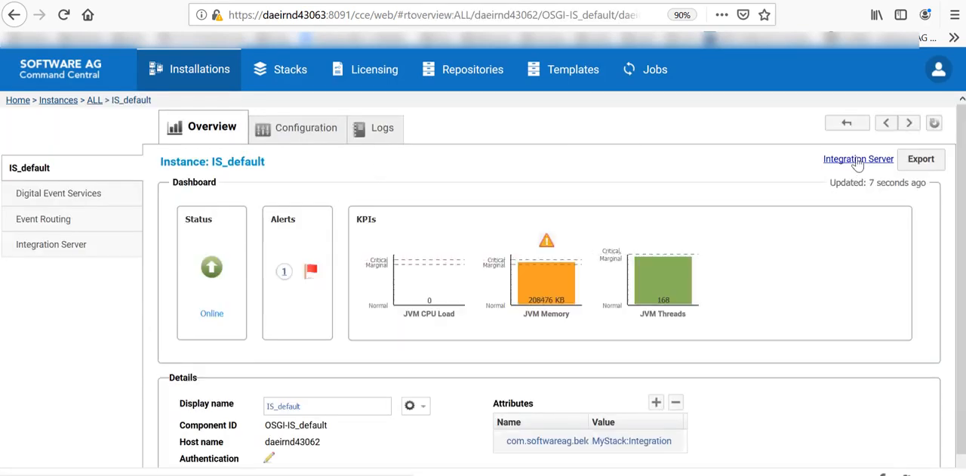
left_click(858, 159)
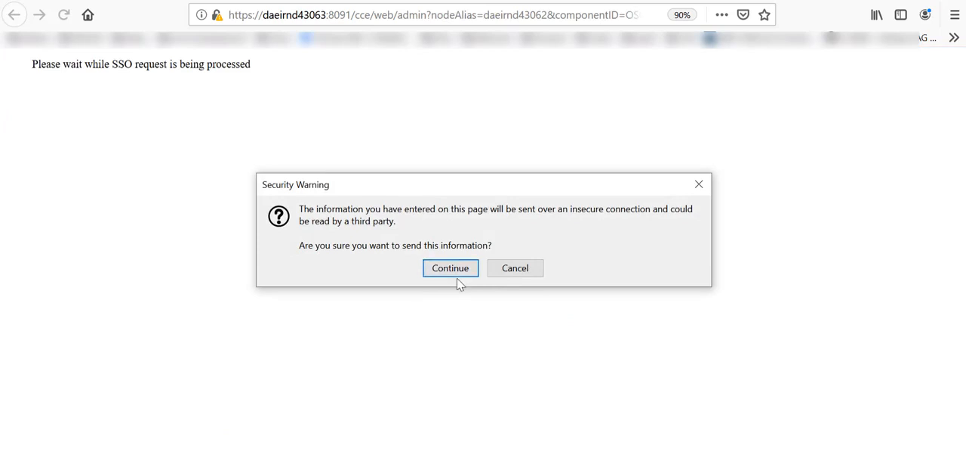
left_click(450, 267)
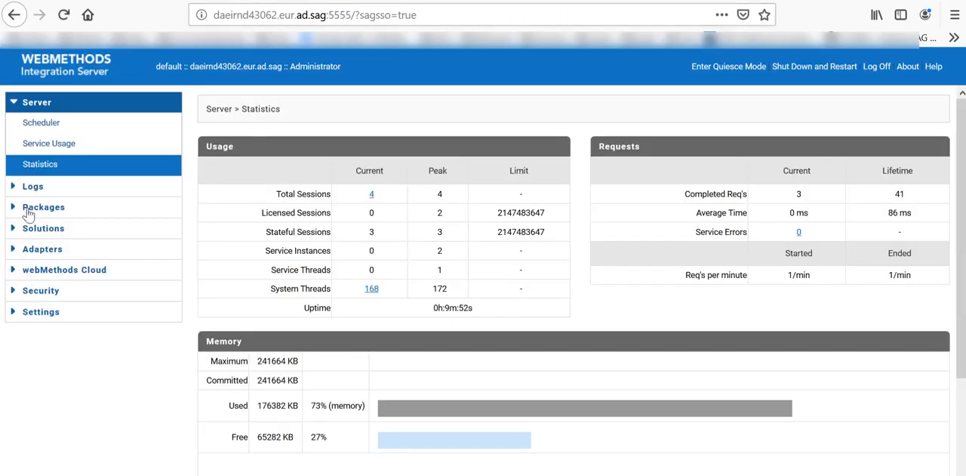
Find WmCloudStreams in package management and open its CloudStreams administration page.
left_click(42, 205)
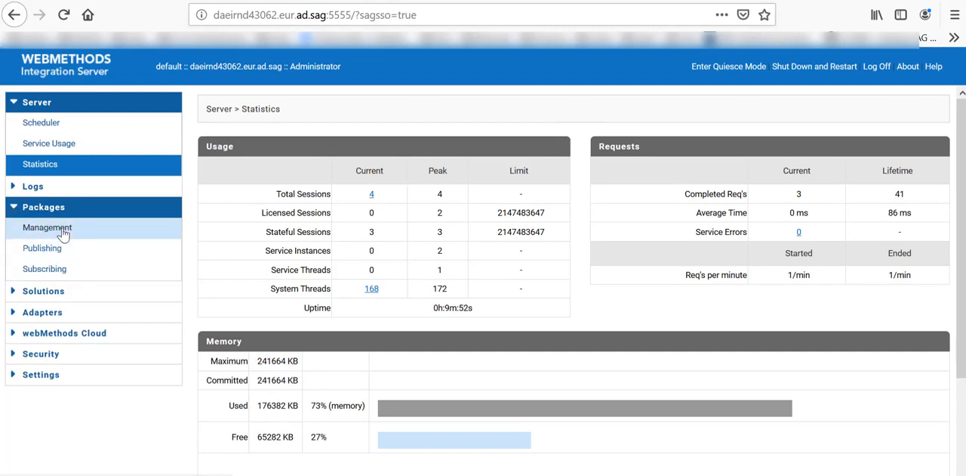
left_click(46, 227)
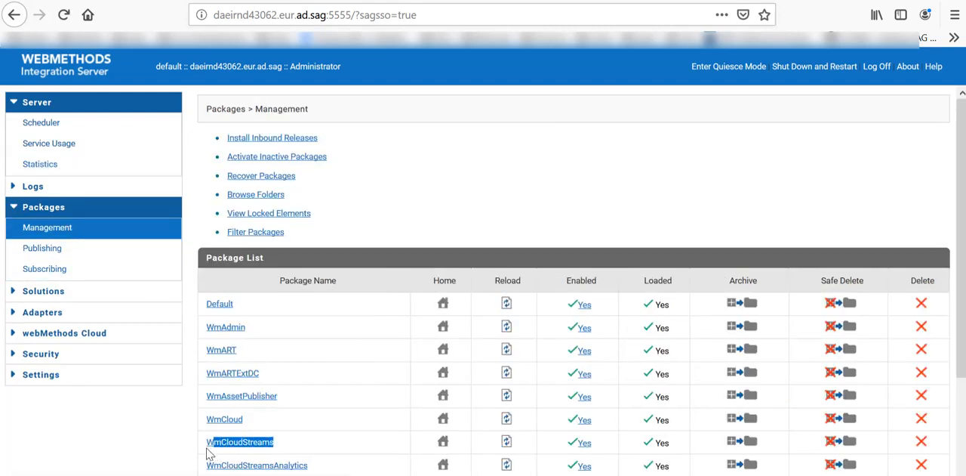
left_click(42, 292)
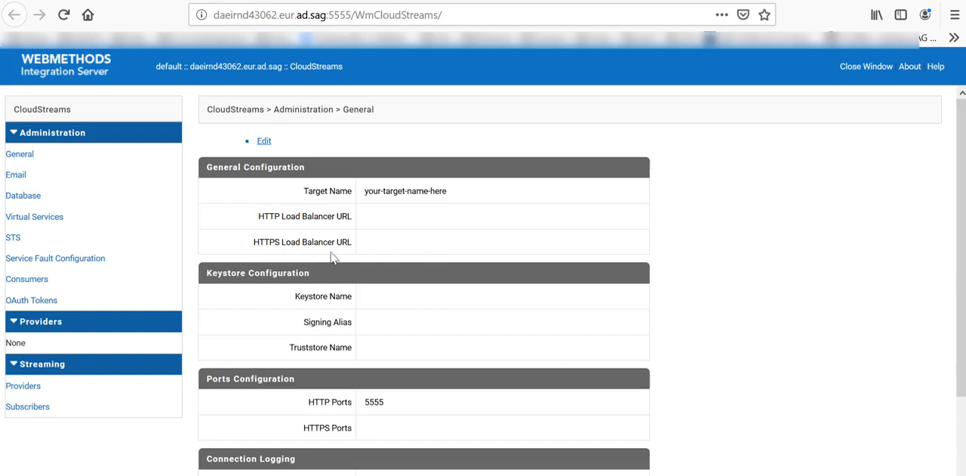
mouse_move(462, 112)
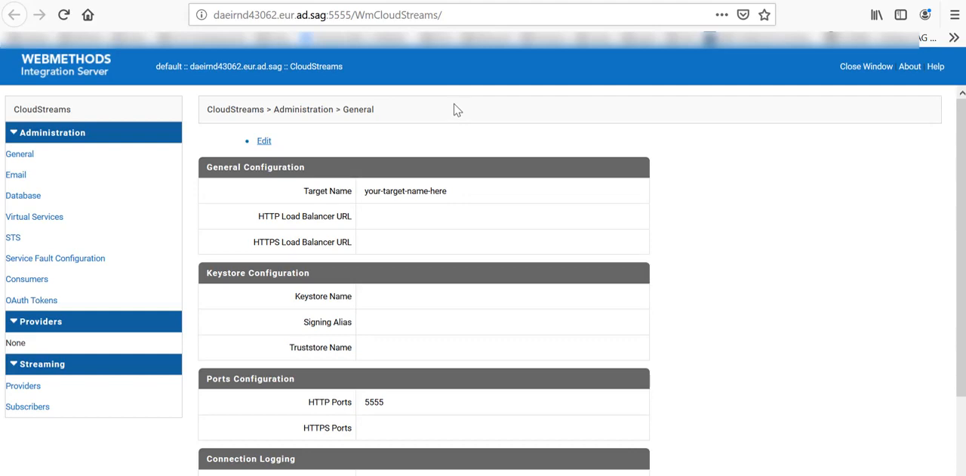
mouse_move(157, 4)
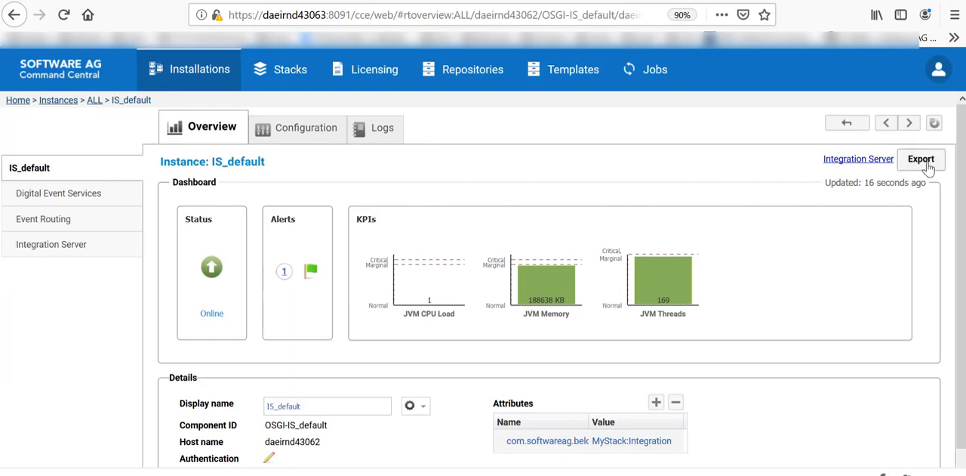
mouse_move(430, 199)
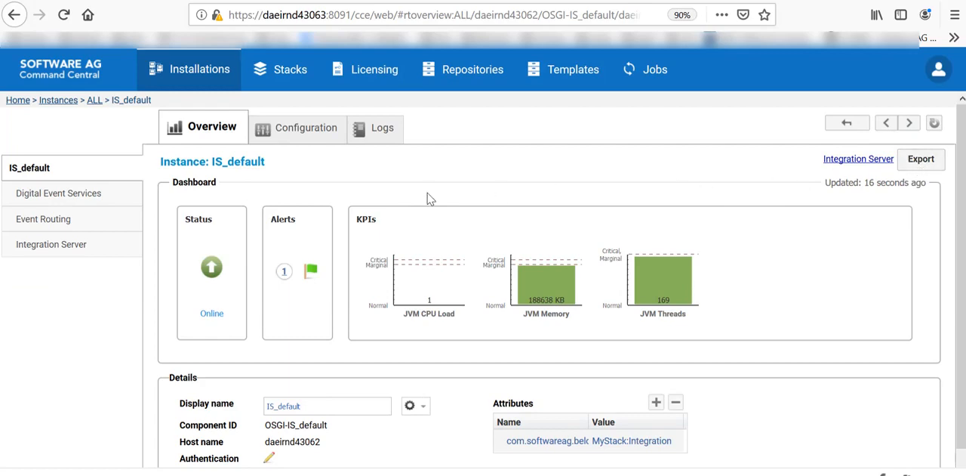
mouse_move(79, 253)
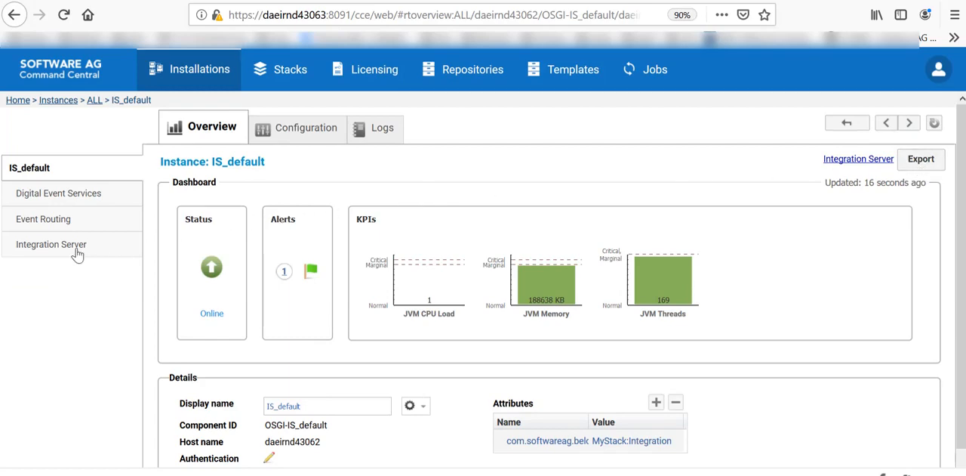
Browse the Integration Server configuration types and JVM options, then return to the IS_default overview.
left_click(51, 245)
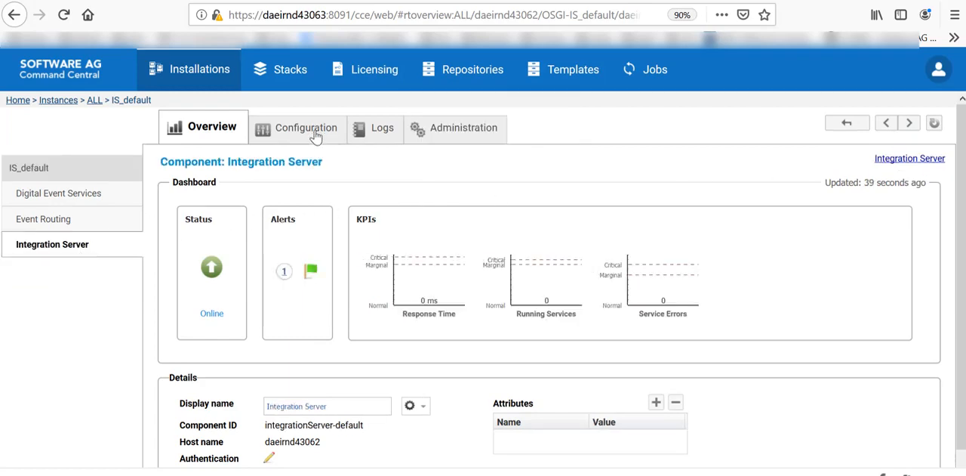
left_click(305, 127)
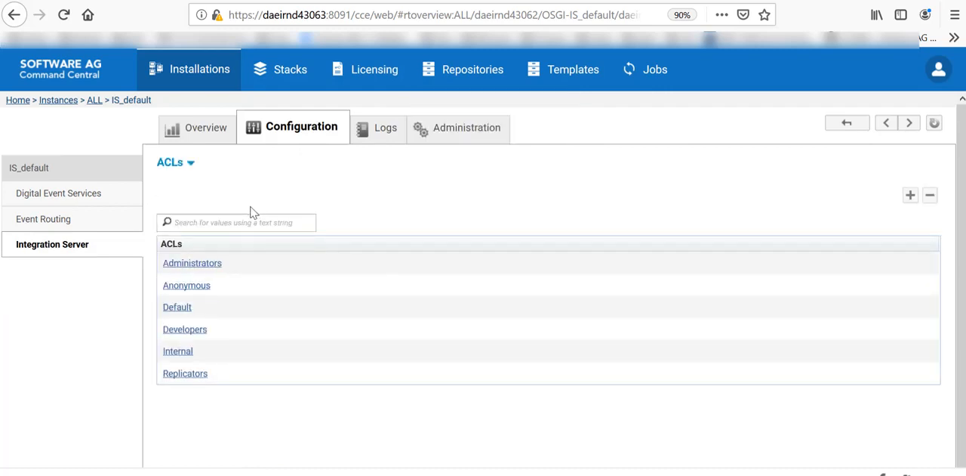
left_click(175, 161)
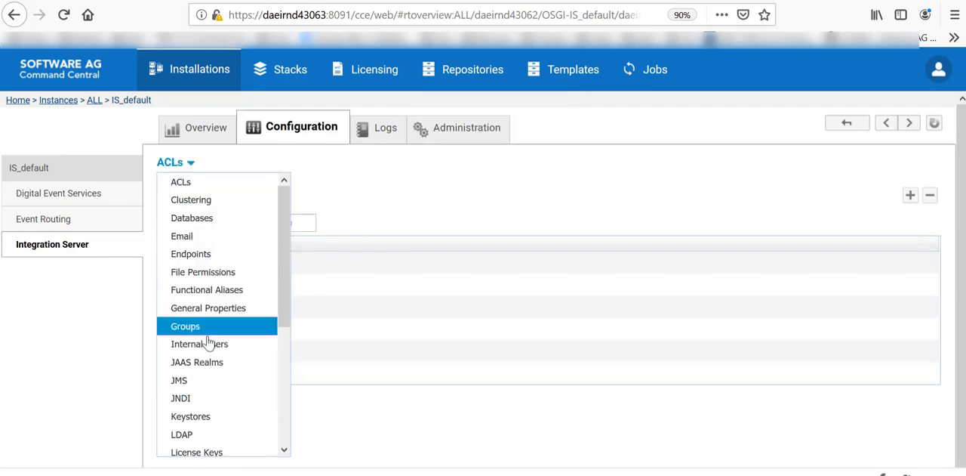
mouse_move(202, 271)
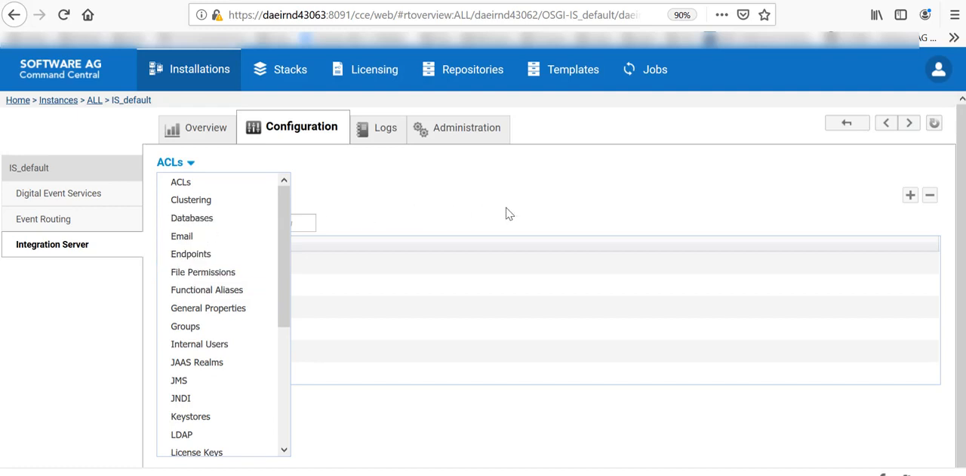
mouse_move(72, 168)
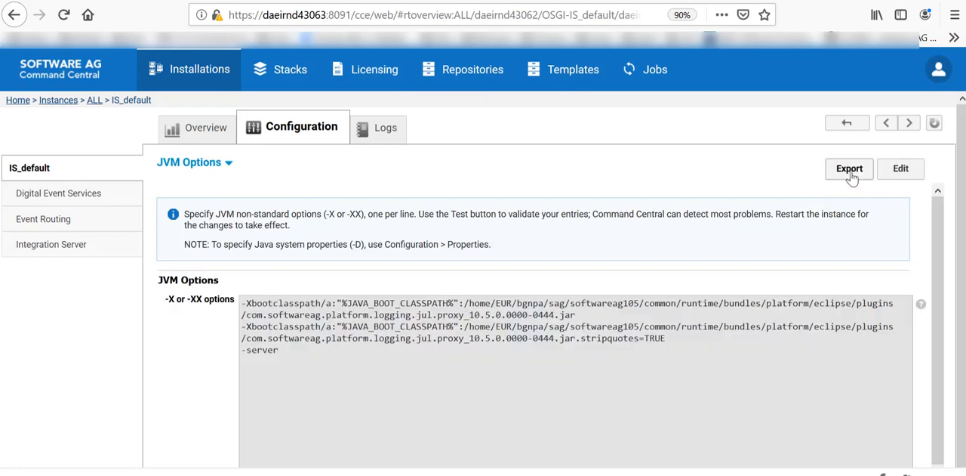
left_click(205, 126)
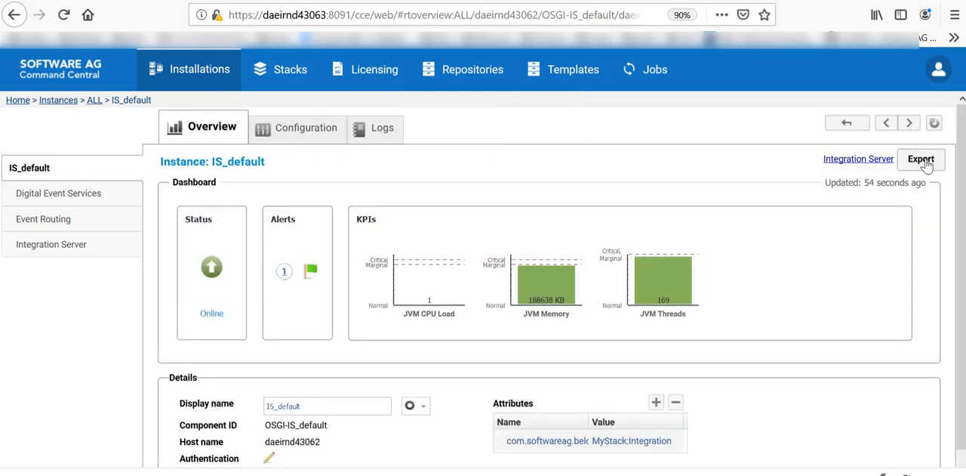
Start a runtime export of IS_default with template alias CloudStreamCustomTemplate.
left_click(921, 158)
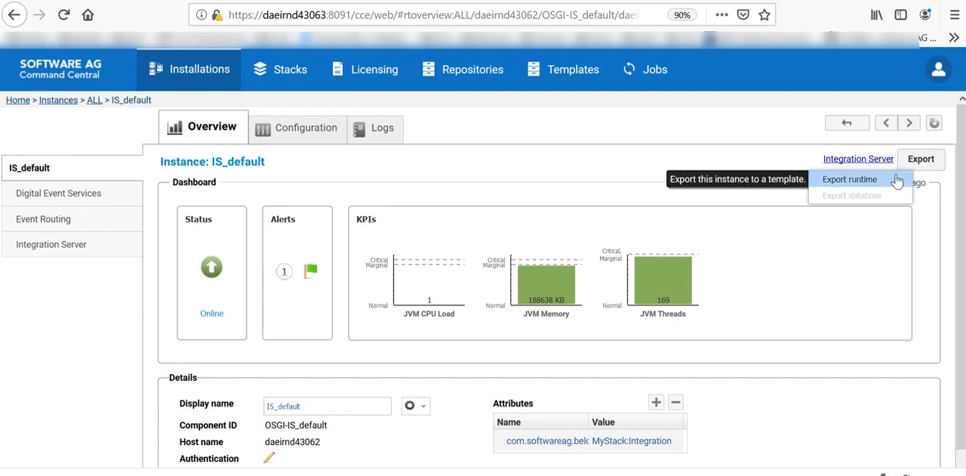
left_click(849, 178)
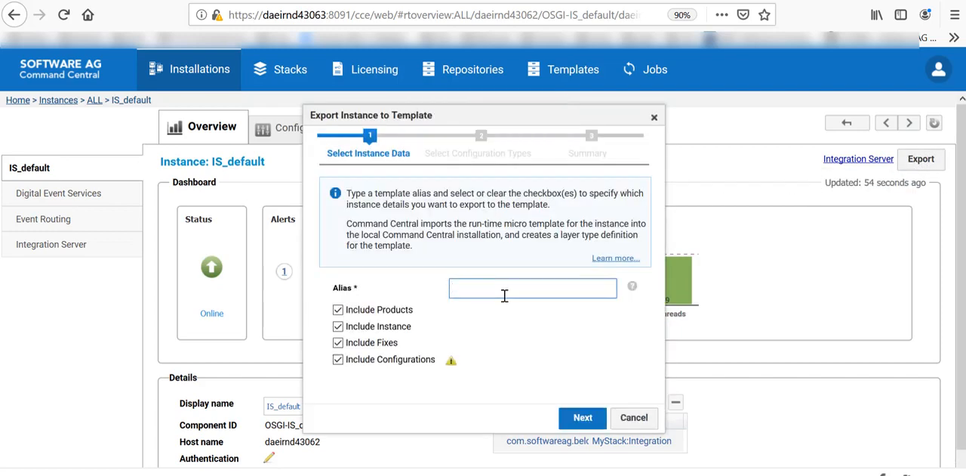
type("Cloud")
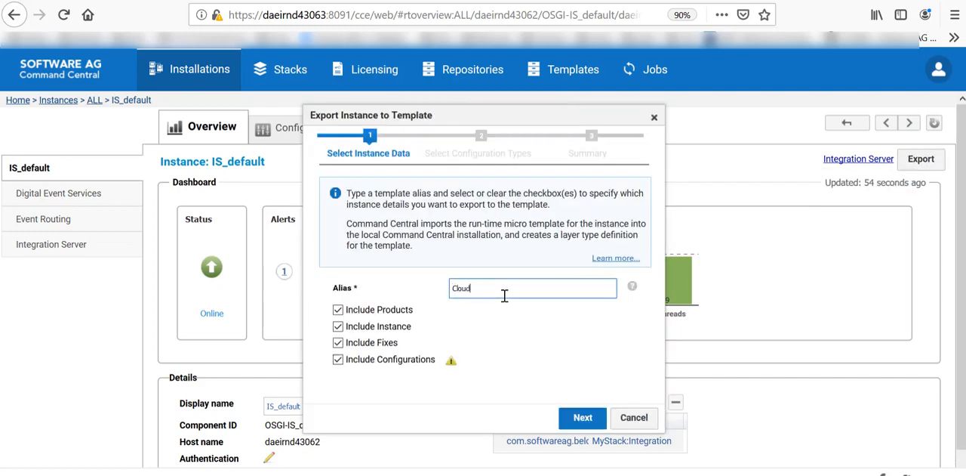
type("Stream")
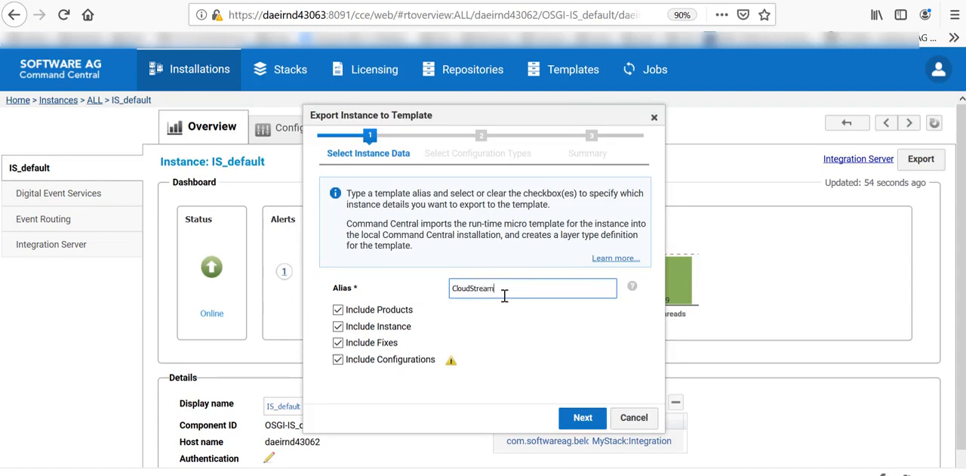
type("Clu")
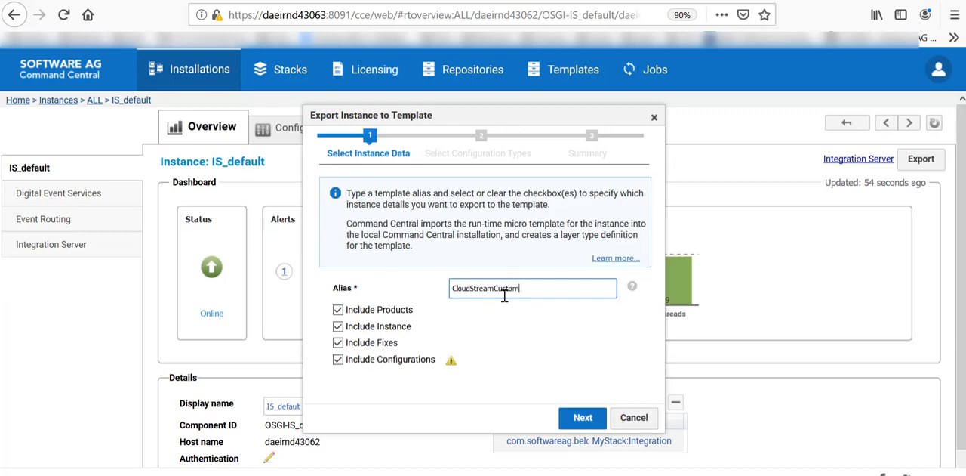
type("Template")
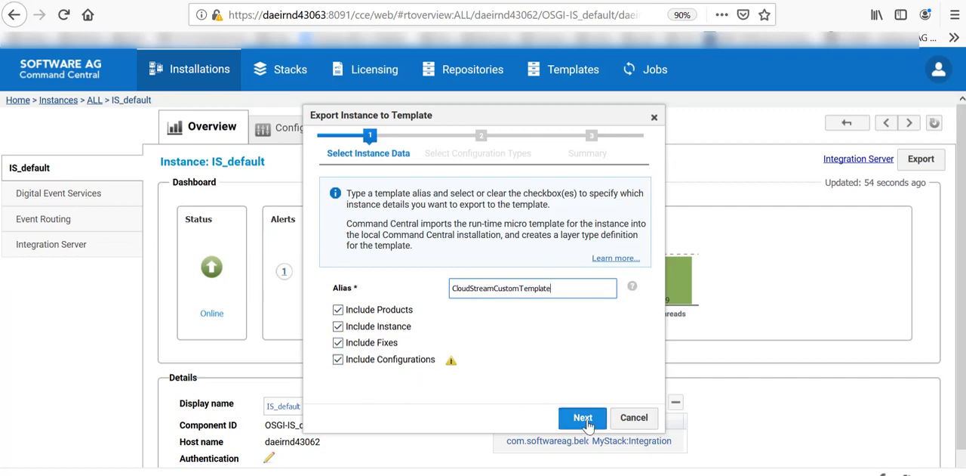
Keep all configuration types and continue to the export summary.
left_click(583, 417)
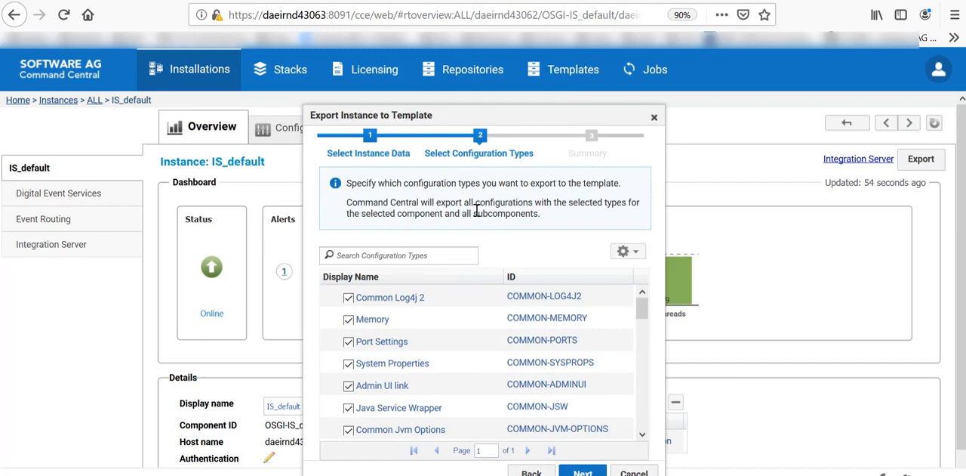
mouse_move(480, 317)
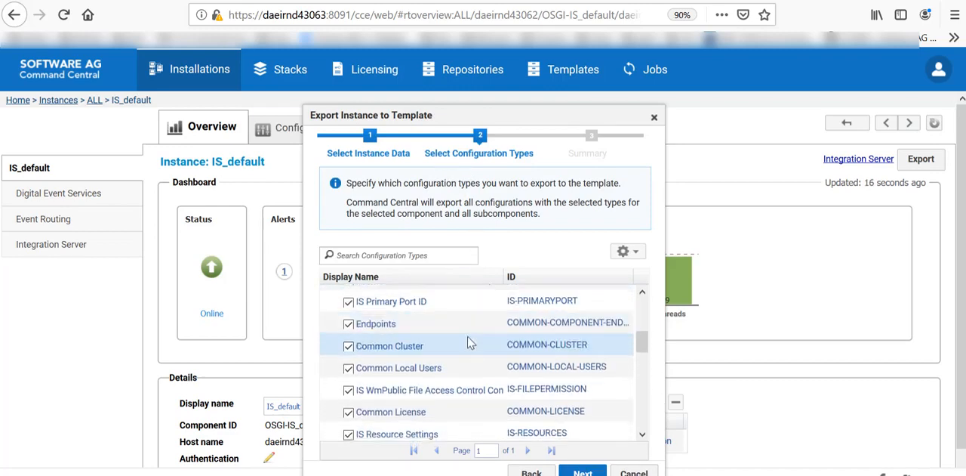
scroll("down", 3)
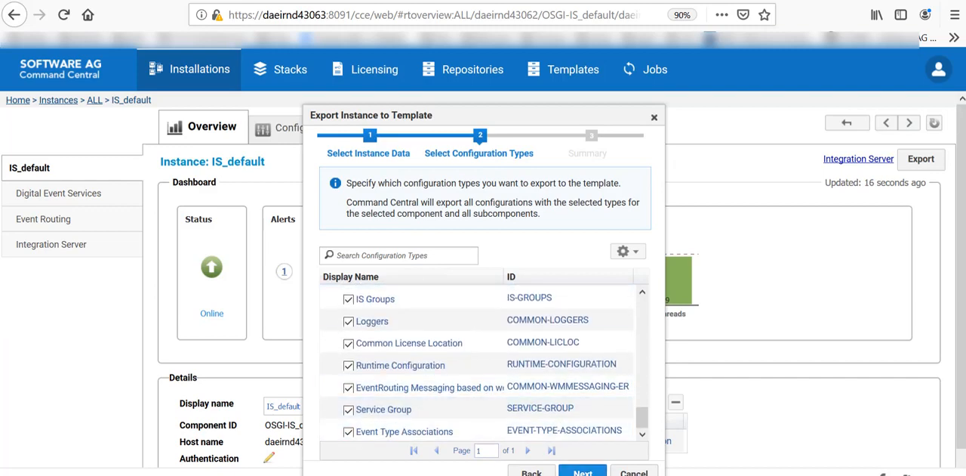
left_click(583, 471)
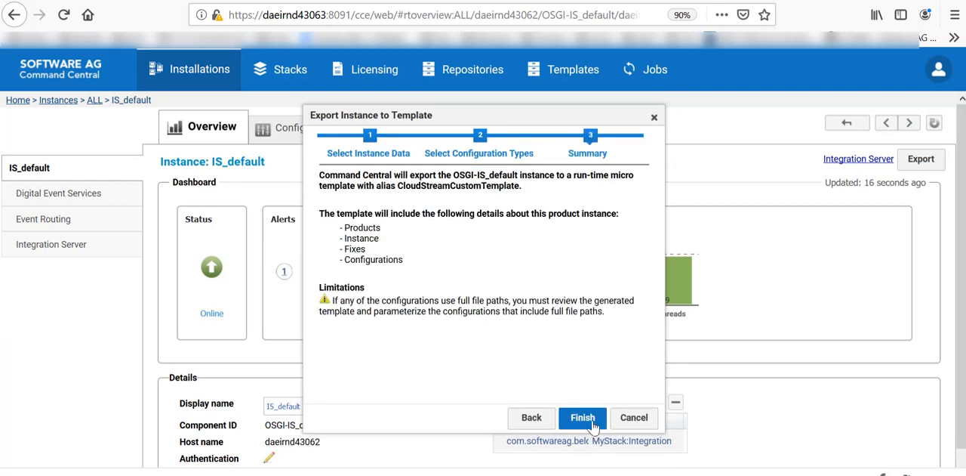
left_click(583, 416)
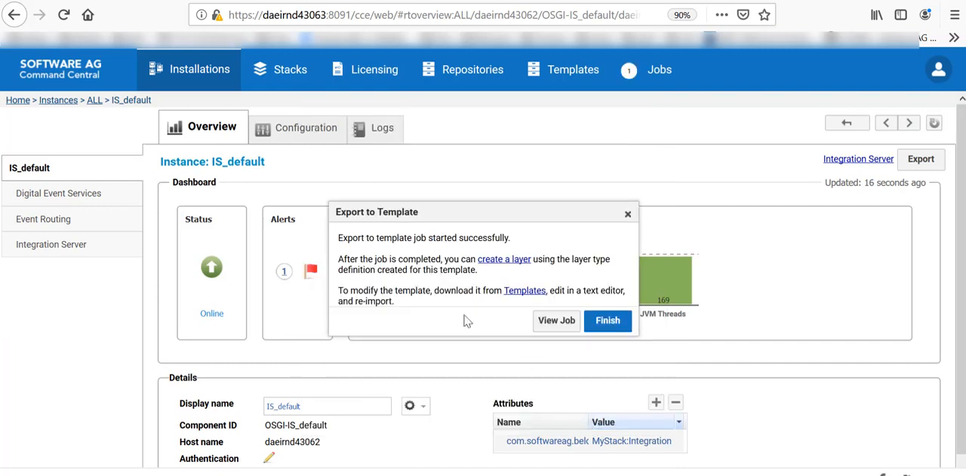
mouse_move(460, 240)
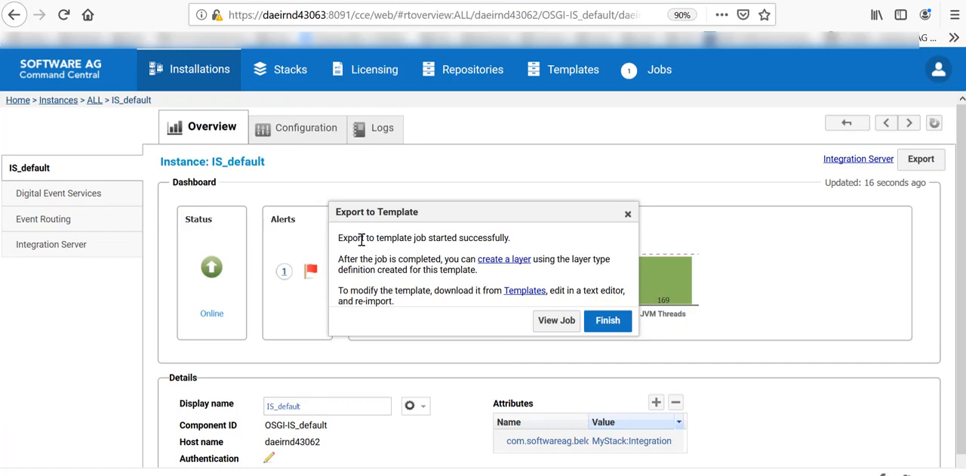
mouse_move(450, 239)
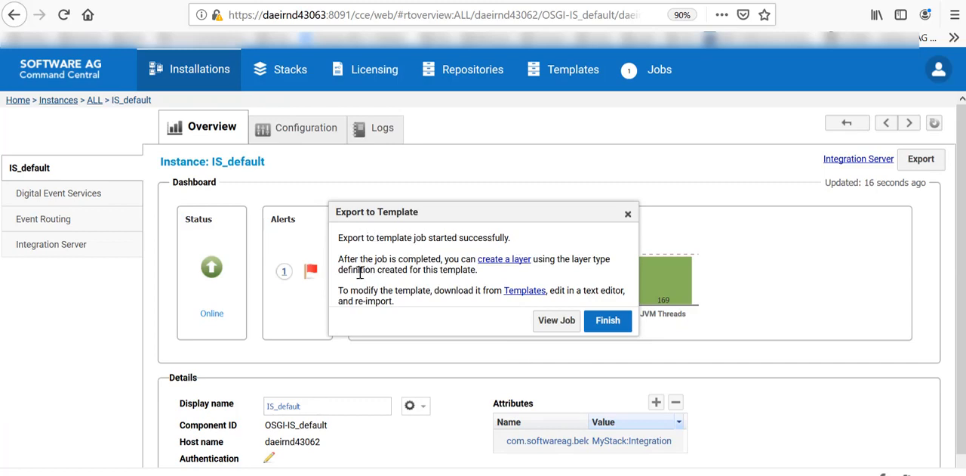
left_click_drag(361, 258, 432, 258)
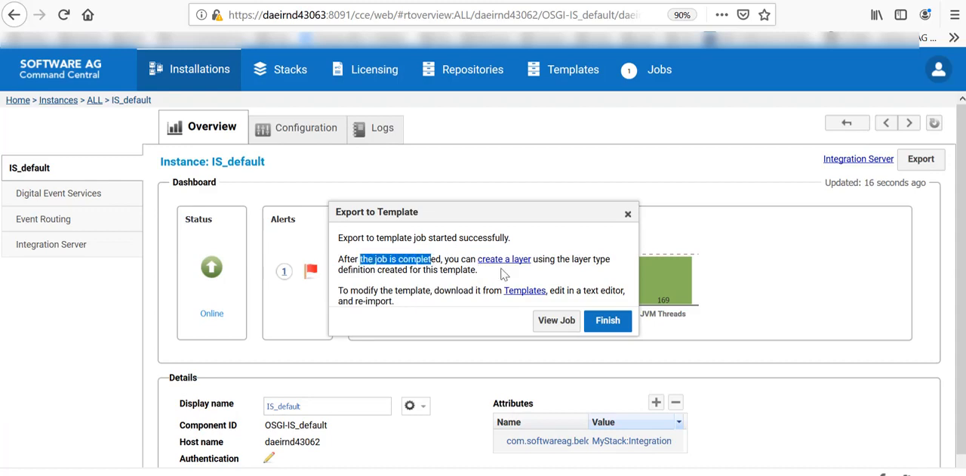
mouse_move(547, 258)
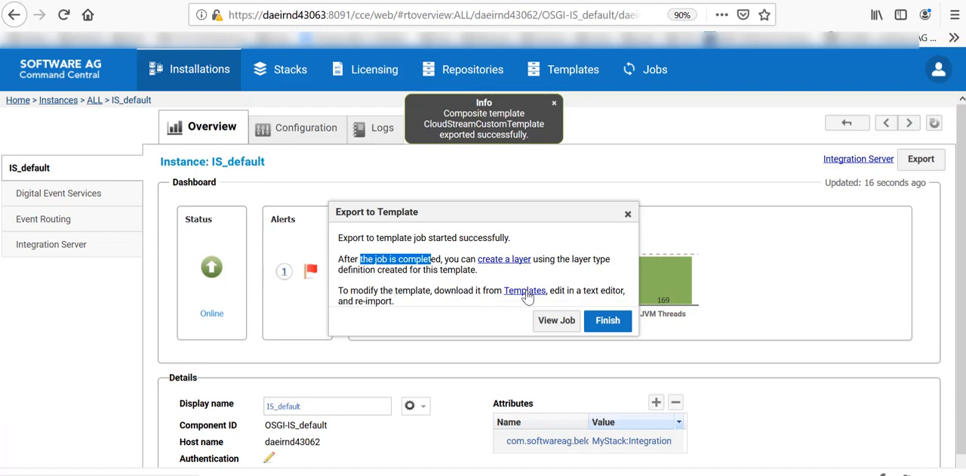
Find CloudStreamCustomTemplate in the templates list and scroll through its YAML content.
left_click(524, 290)
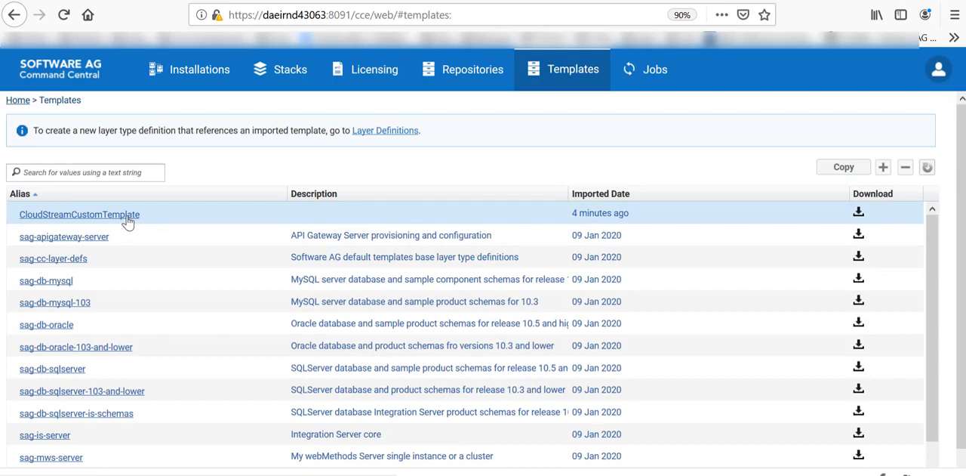
left_click(79, 215)
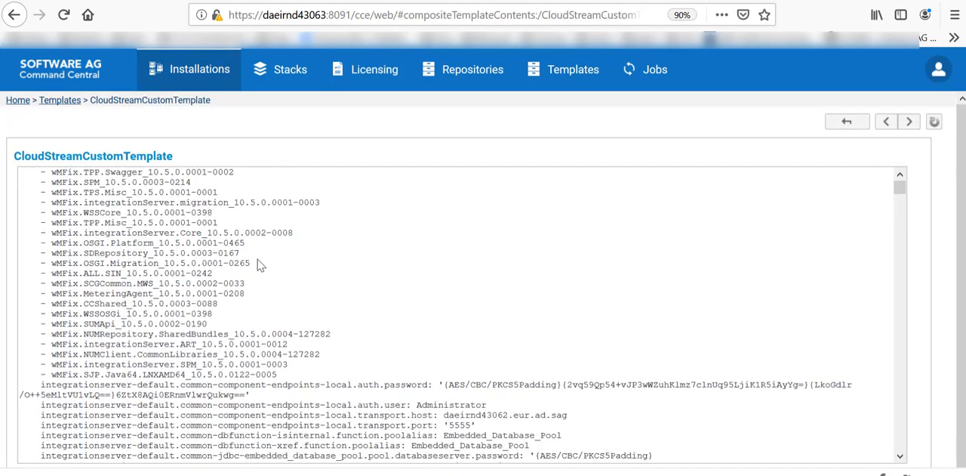
scroll("down", 3)
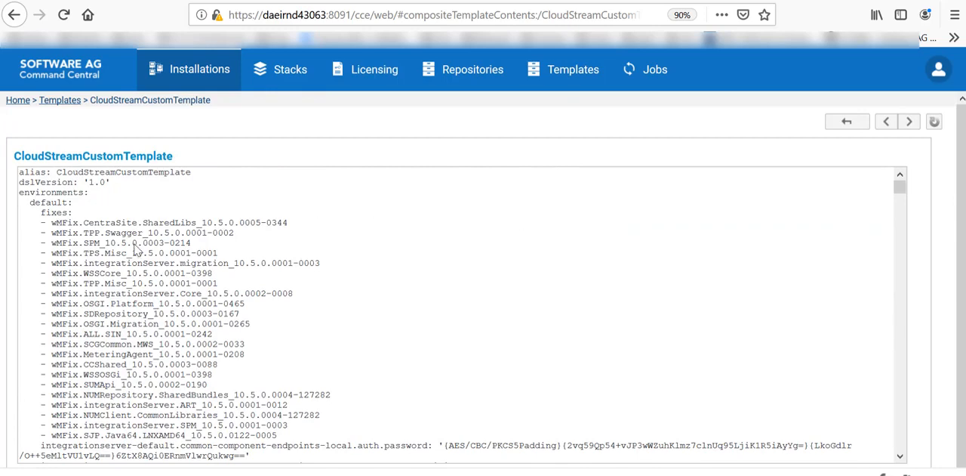
left_click(846, 120)
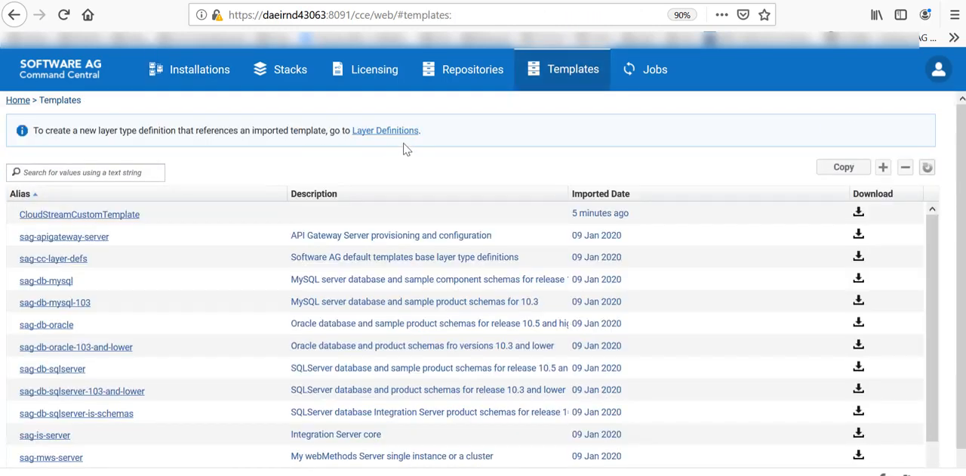
mouse_move(404, 144)
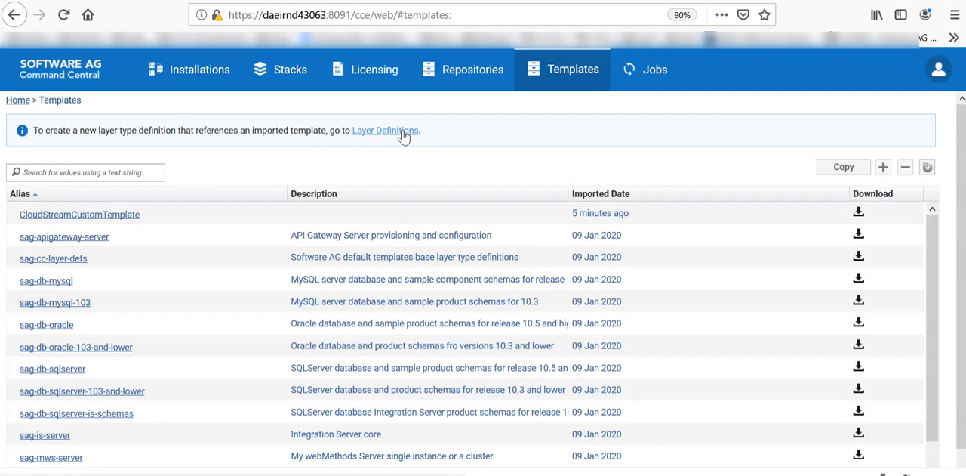
Create a new layer definition named NewLayerWithCloudStream.
left_click(385, 130)
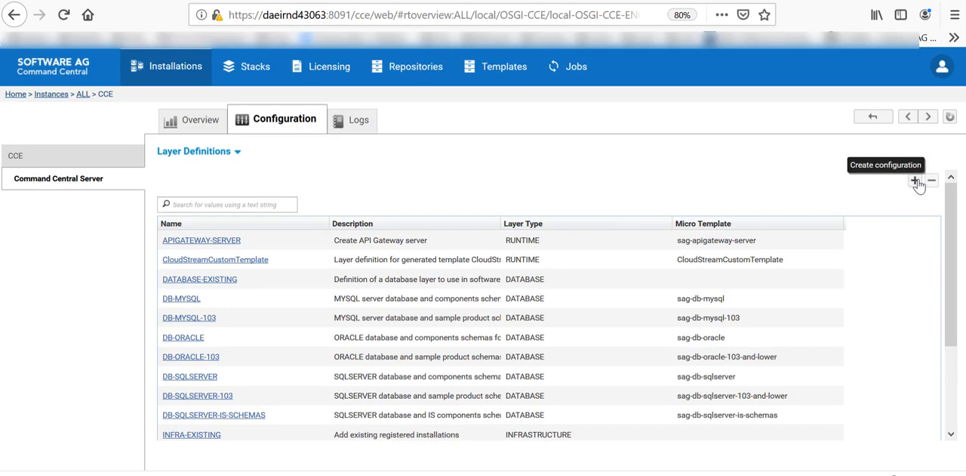
left_click(915, 181)
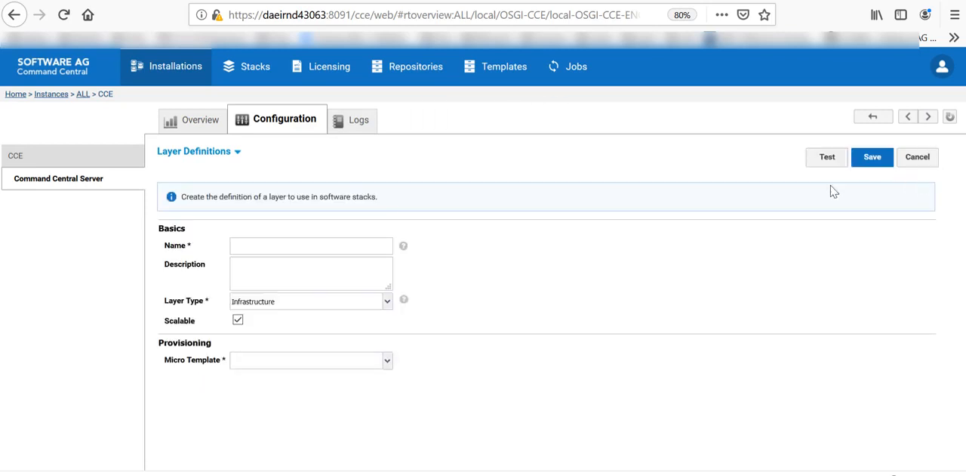
left_click(311, 245)
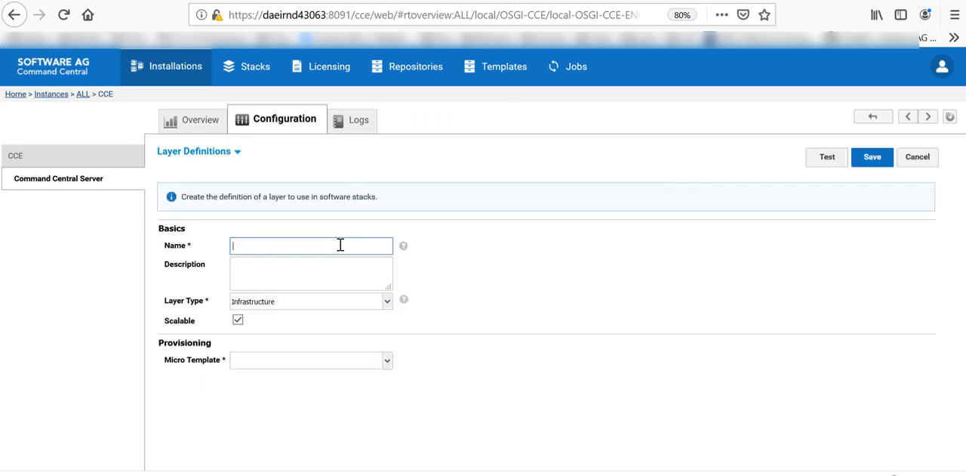
type("NewLayerWithCloud")
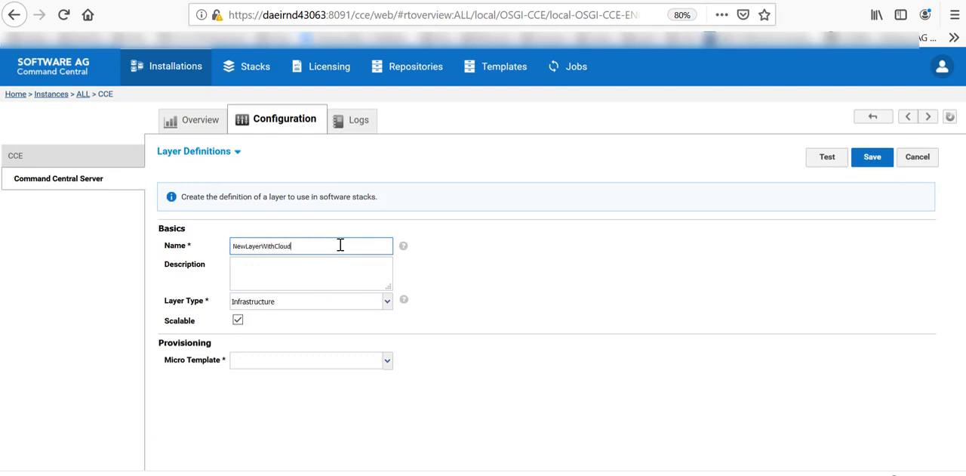
type("Stream")
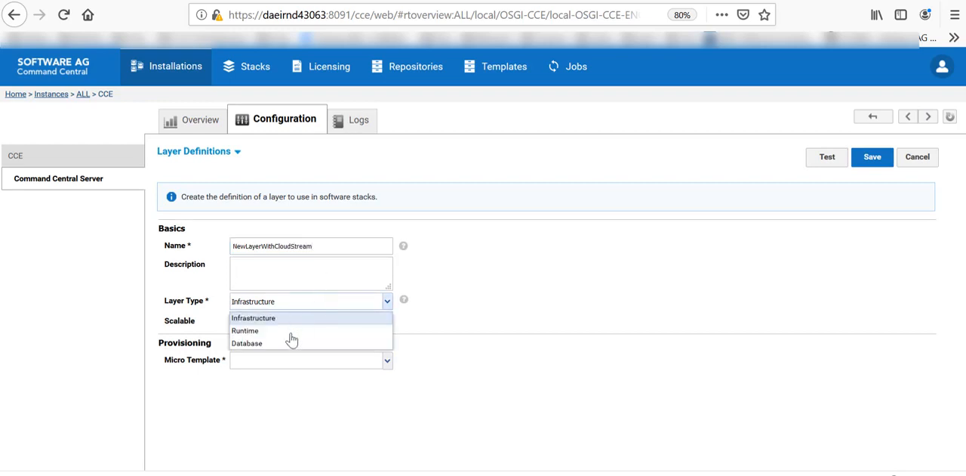
Set its type to Runtime with CloudStreamCustomTemplate as the micro template.
left_click(245, 329)
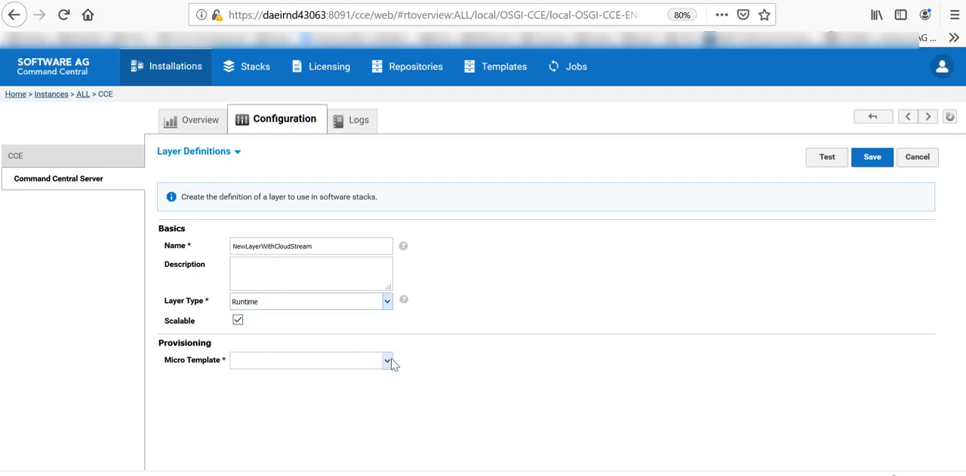
left_click(387, 359)
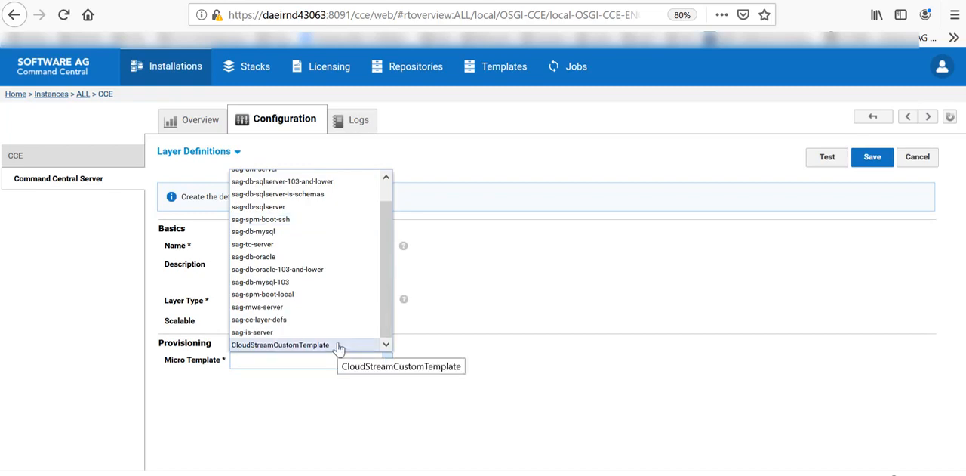
left_click(873, 157)
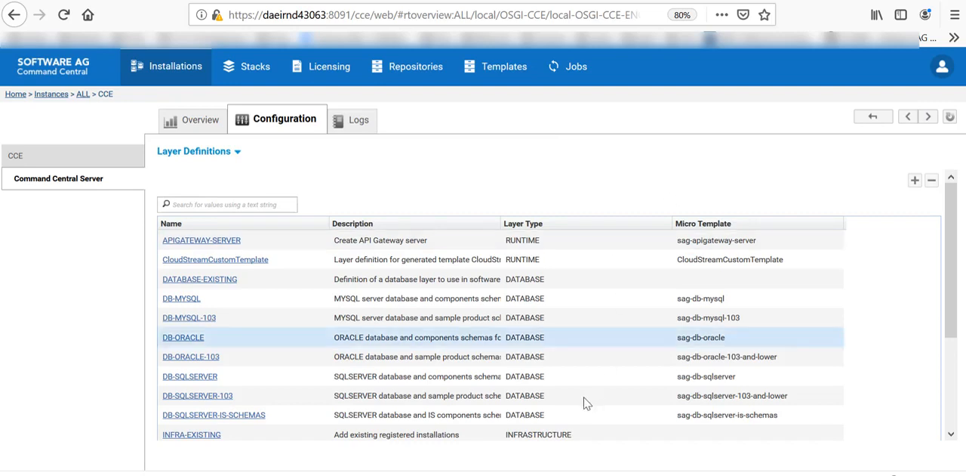
Check the CloudStreams Infrastructure layer, then bring up Add layer on the CloudStreams stack.
left_click(253, 67)
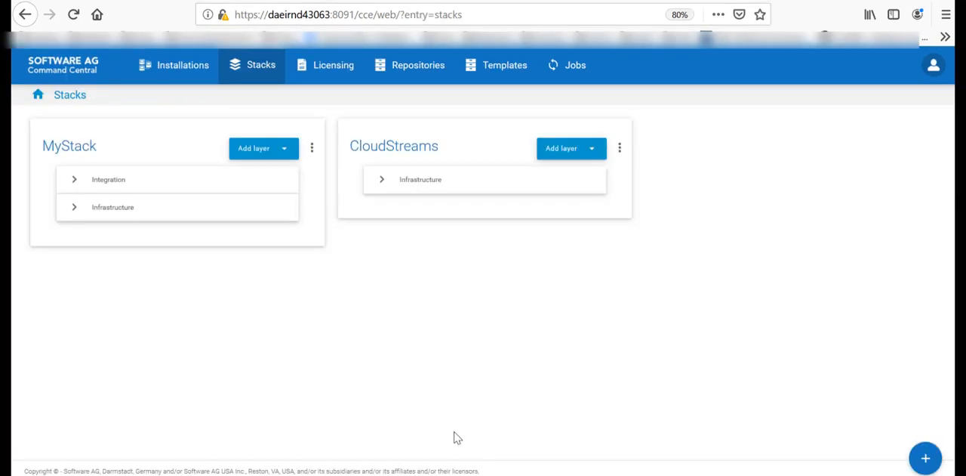
mouse_move(474, 393)
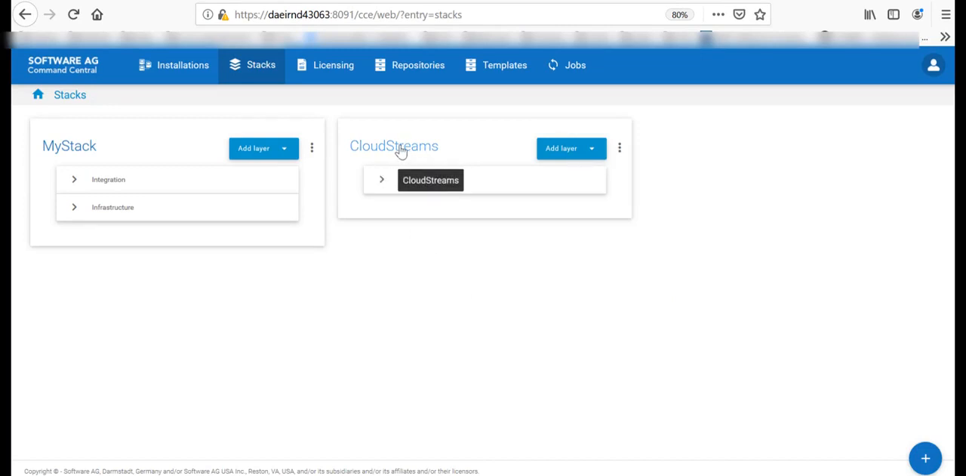
mouse_move(381, 154)
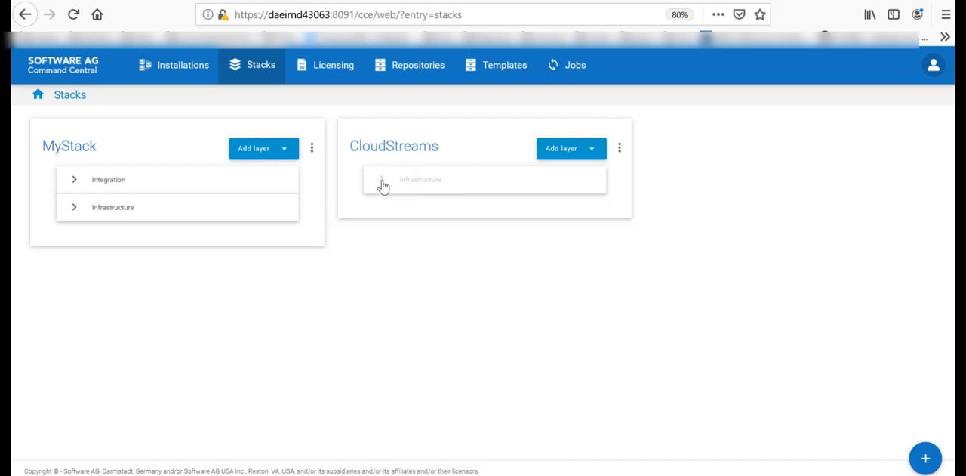
left_click(419, 178)
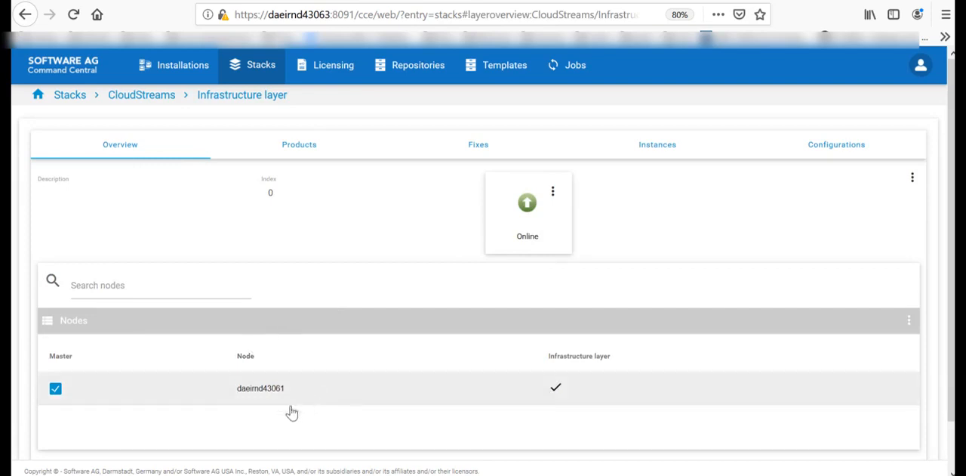
mouse_move(242, 398)
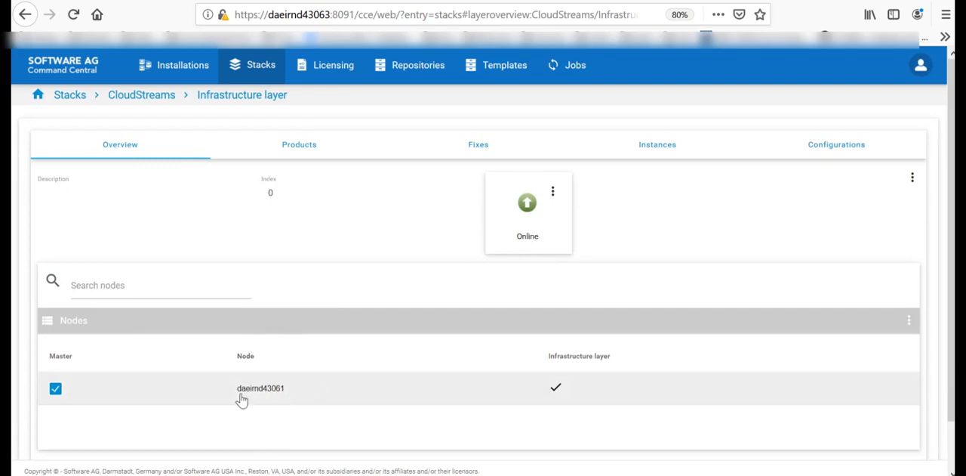
left_click(69, 94)
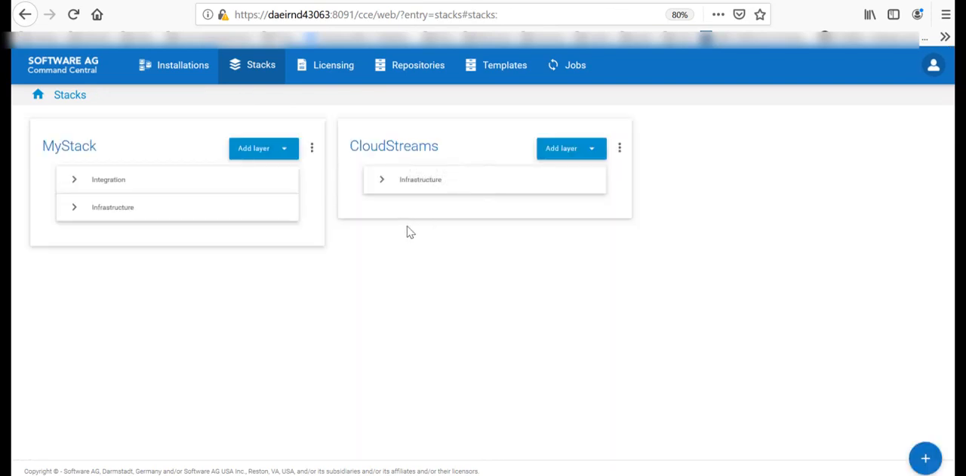
mouse_move(436, 210)
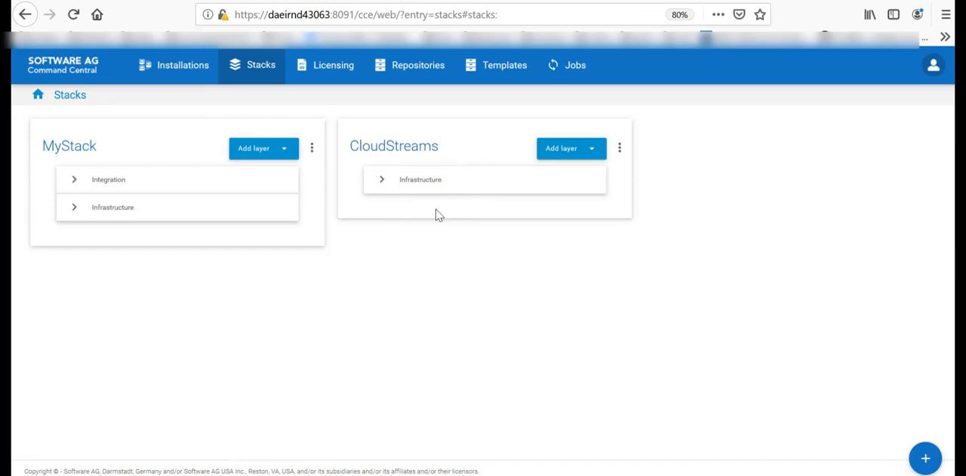
mouse_move(592, 158)
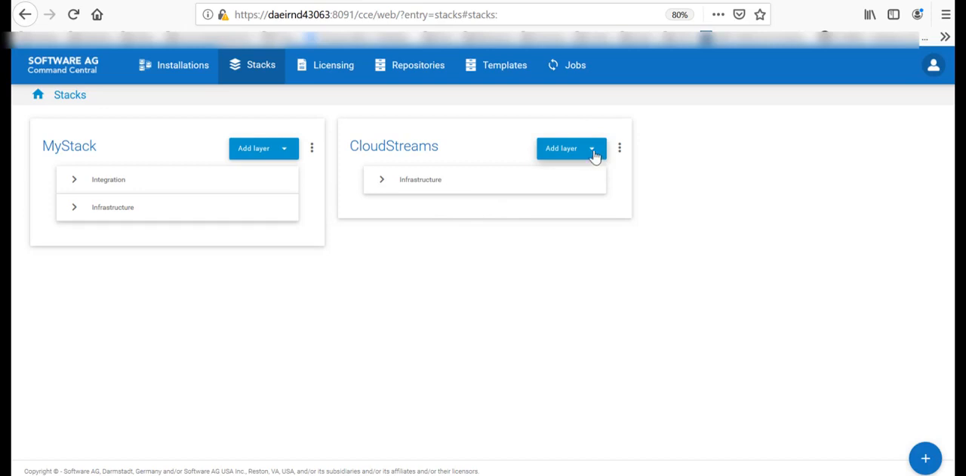
left_click(595, 148)
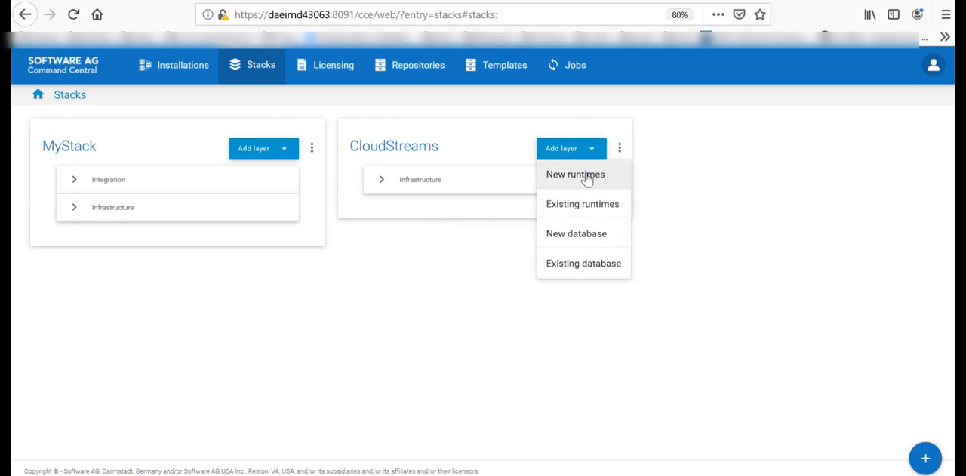
mouse_move(592, 179)
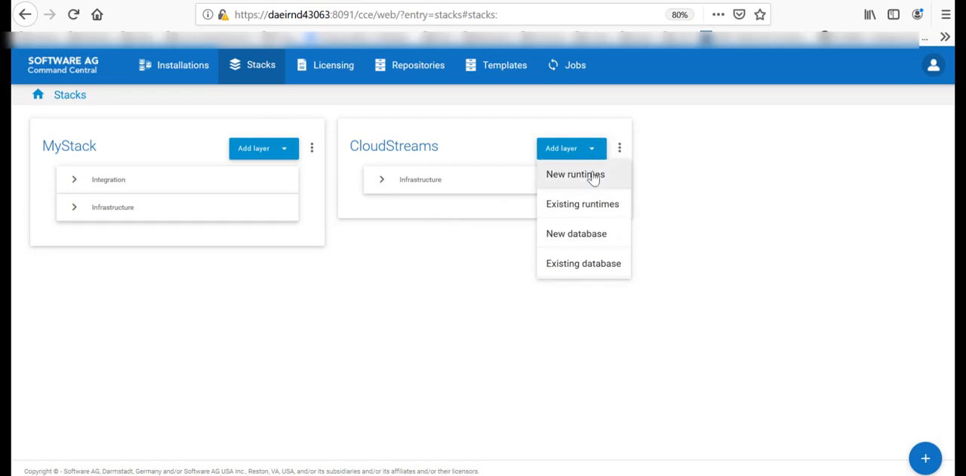
Start a new runtimes layer named 'Integ...' on the CloudStreams stack and move to repositories.
left_click(575, 174)
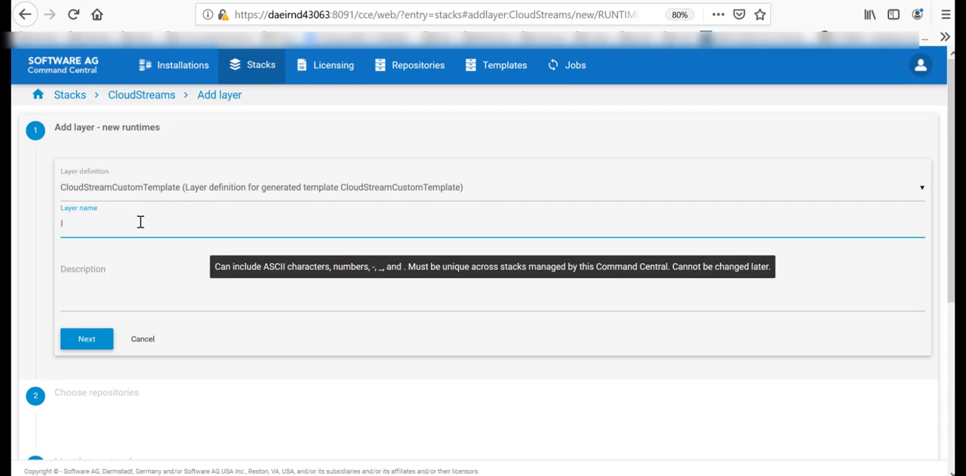
type("Integration")
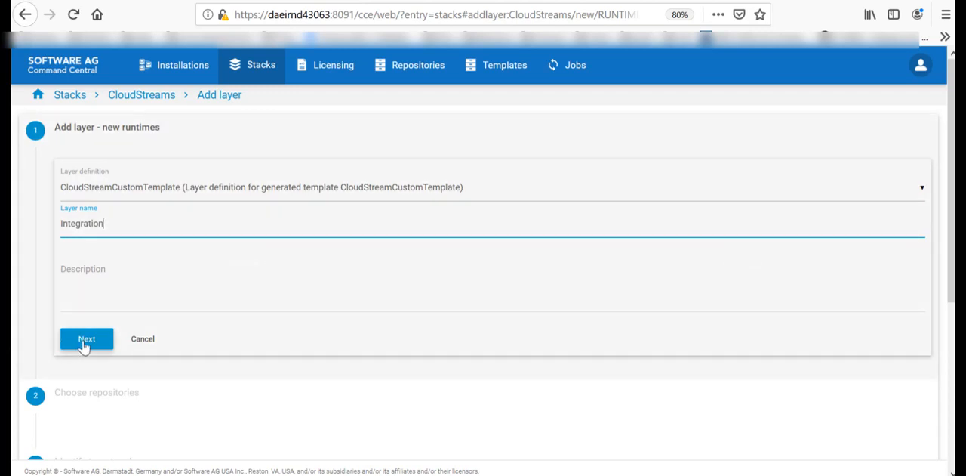
left_click(86, 338)
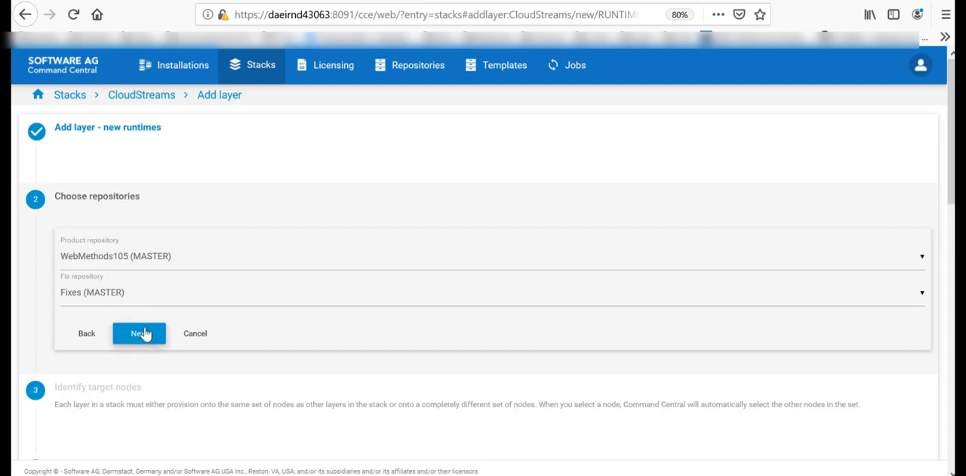
left_click(138, 332)
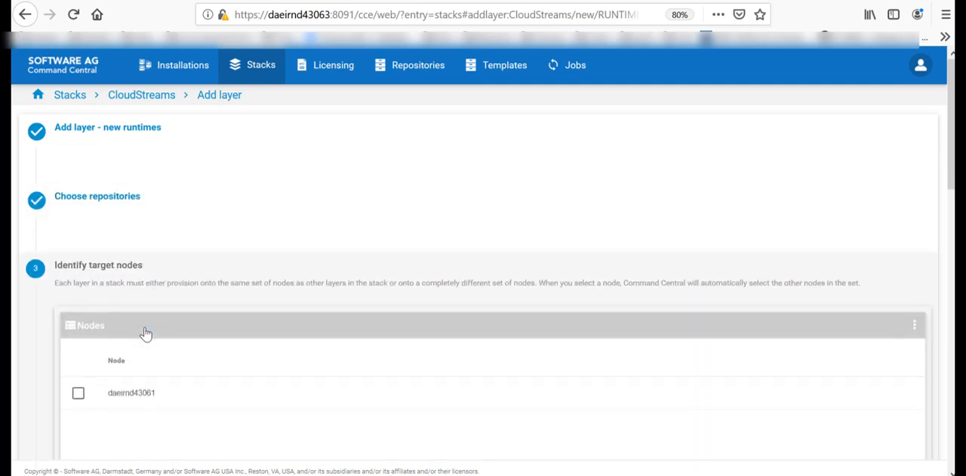
Target node daeirnd43061, choose the webMethods Integration Server license key and finish the layer.
left_click(79, 392)
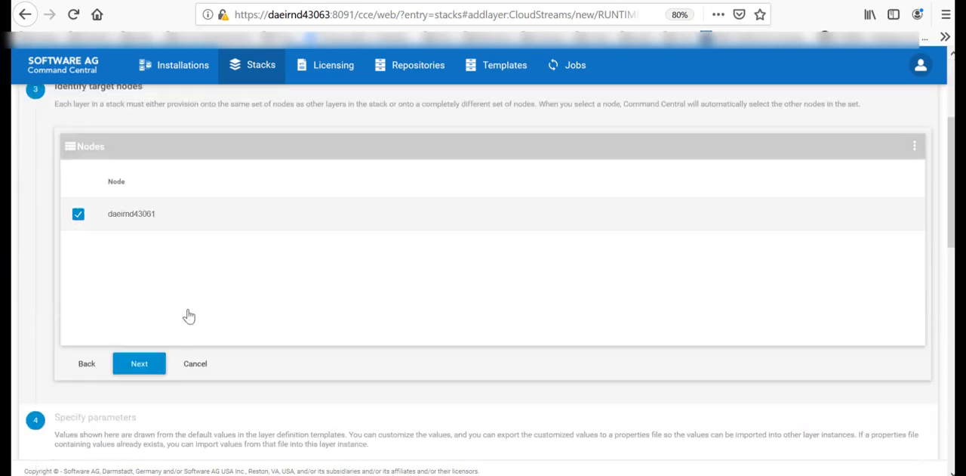
mouse_move(163, 219)
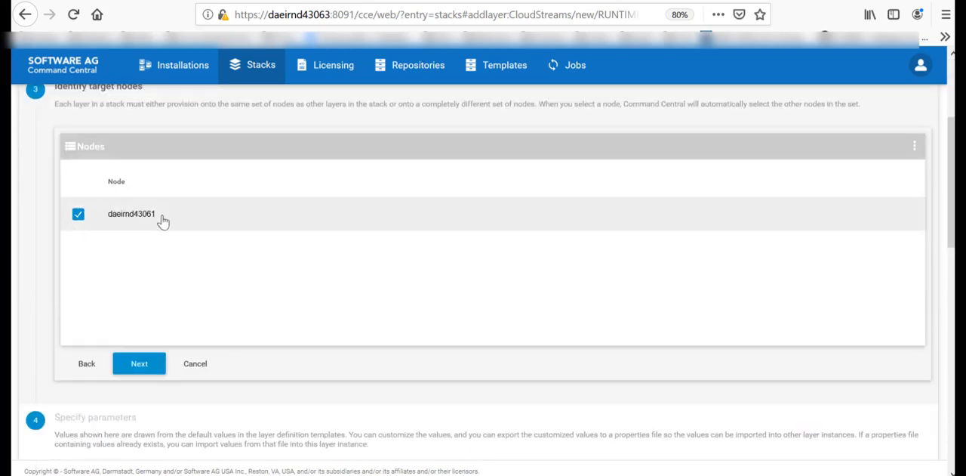
left_click(139, 362)
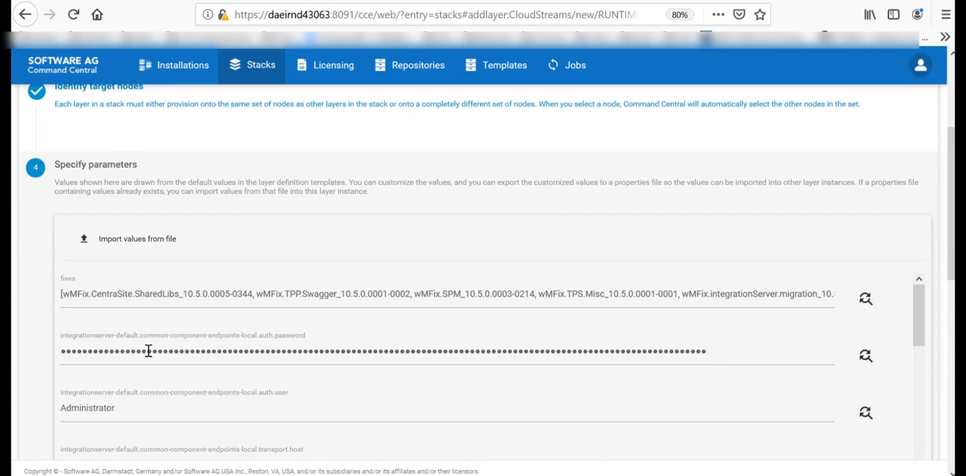
scroll("down", 3)
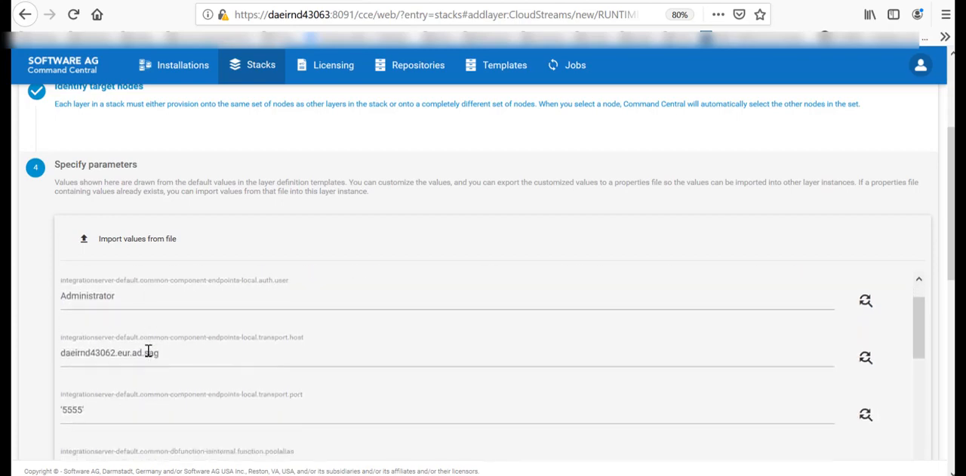
scroll("down", 3)
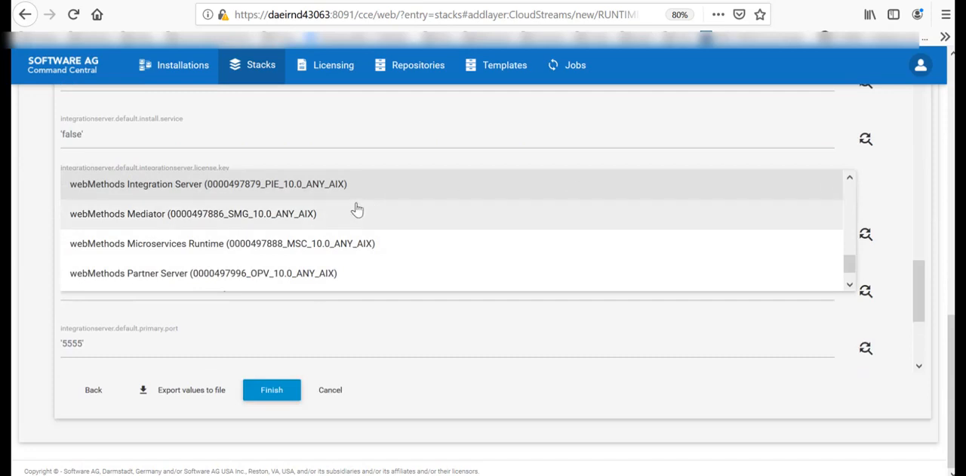
left_click(208, 184)
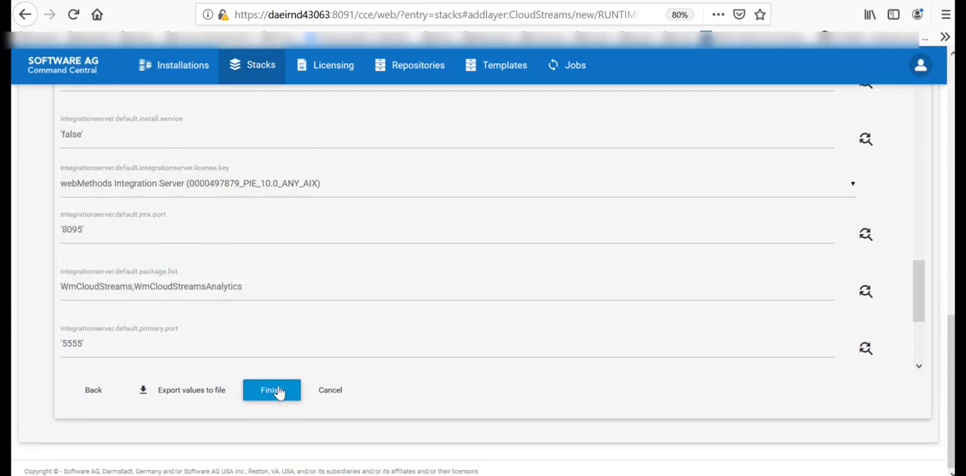
left_click(272, 390)
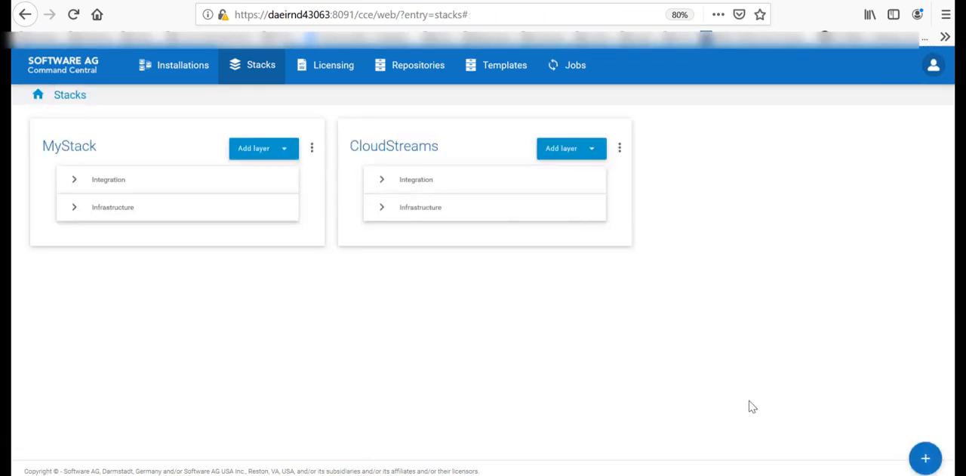
mouse_move(582, 238)
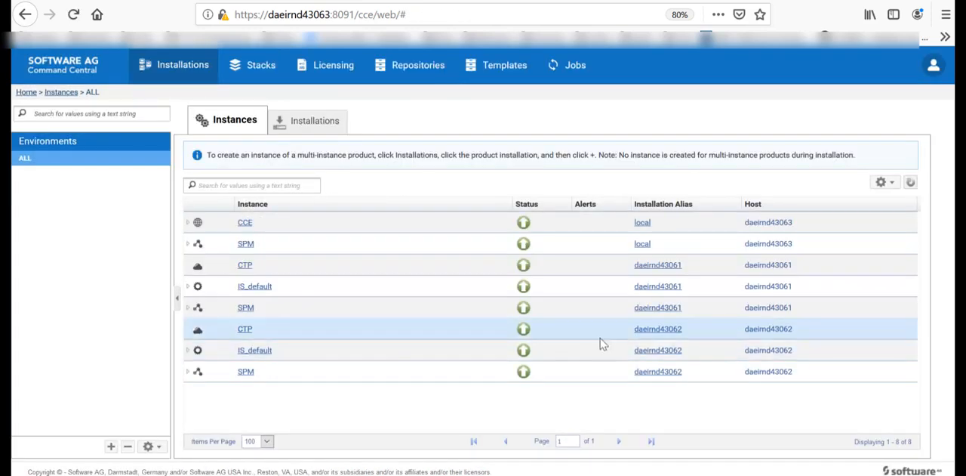
mouse_move(692, 334)
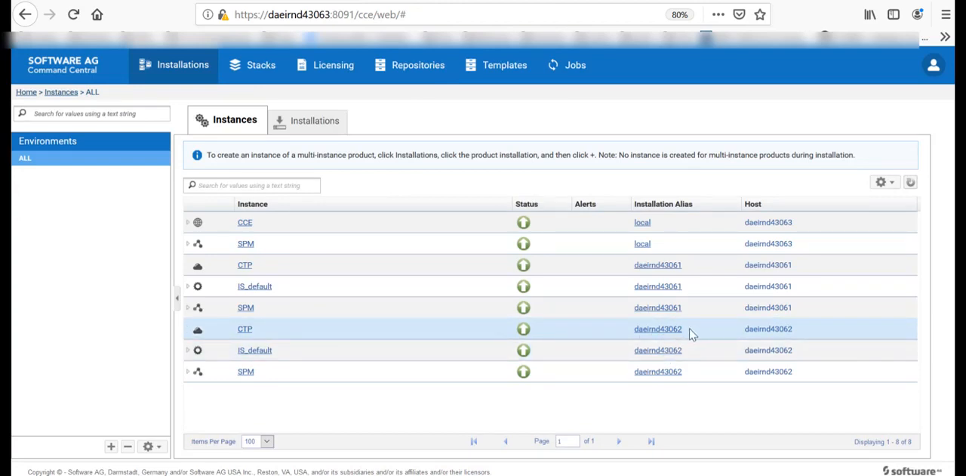
mouse_move(658, 371)
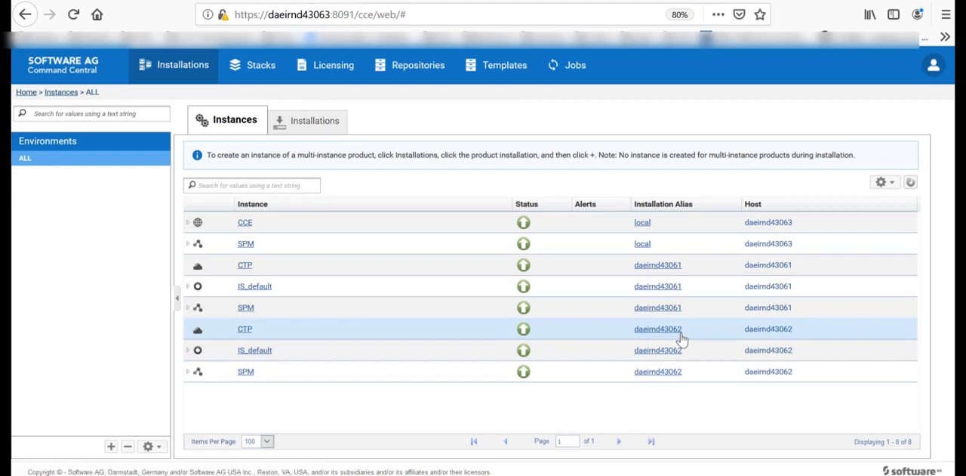
mouse_move(658, 371)
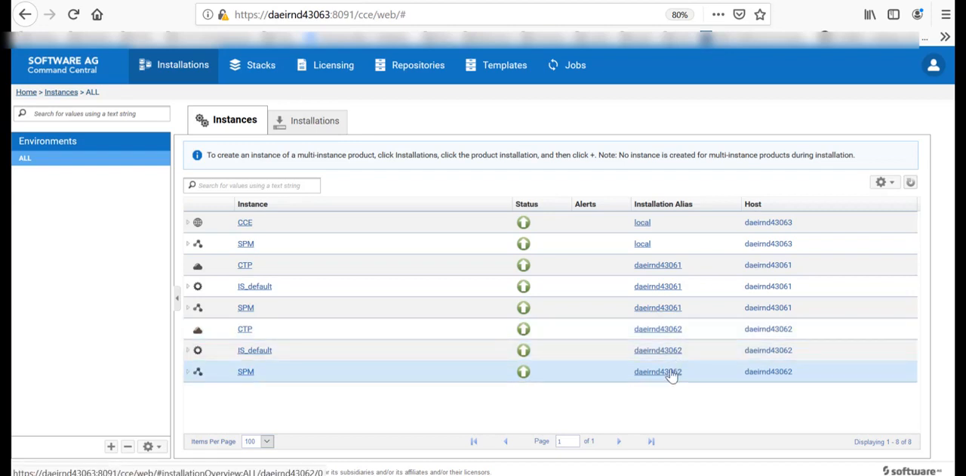
mouse_move(672, 308)
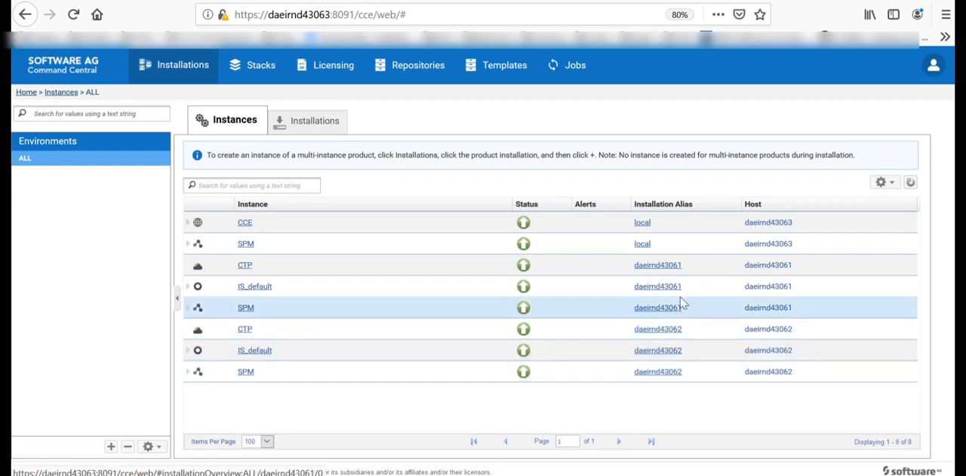
mouse_move(679, 293)
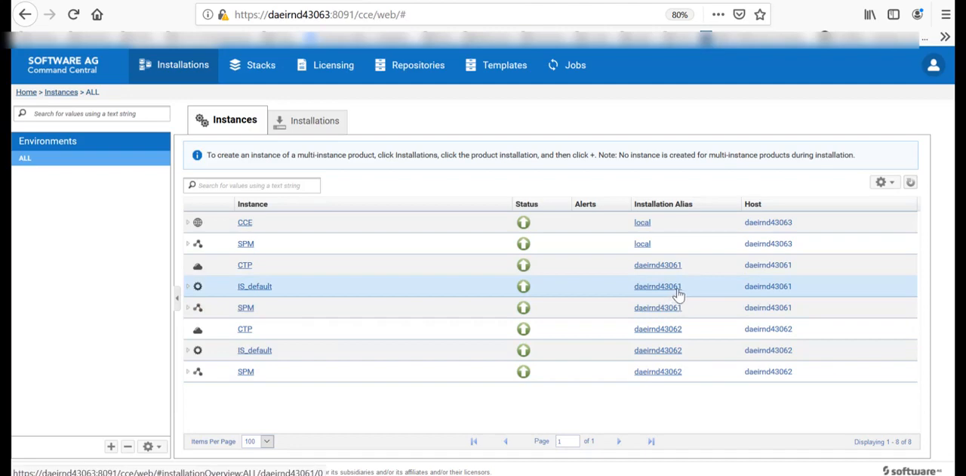
Open the IS_default instance overview on host daeirnd43061.
left_click(254, 285)
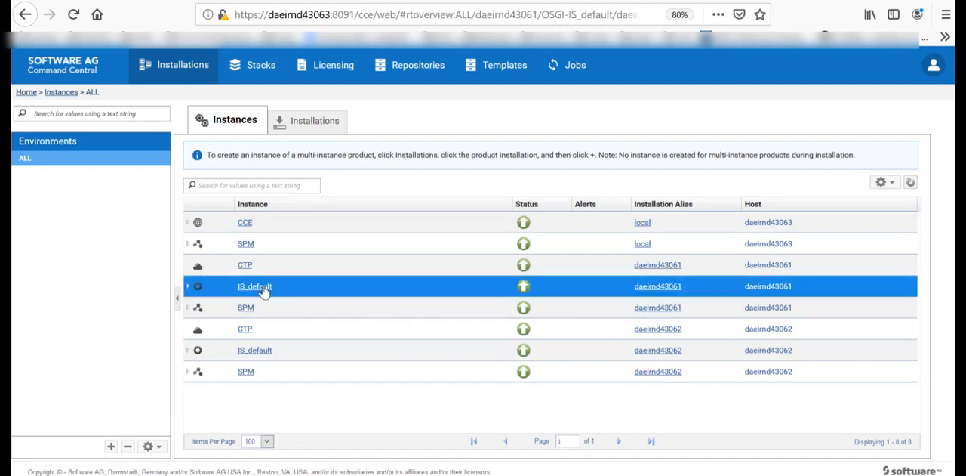
left_click(254, 285)
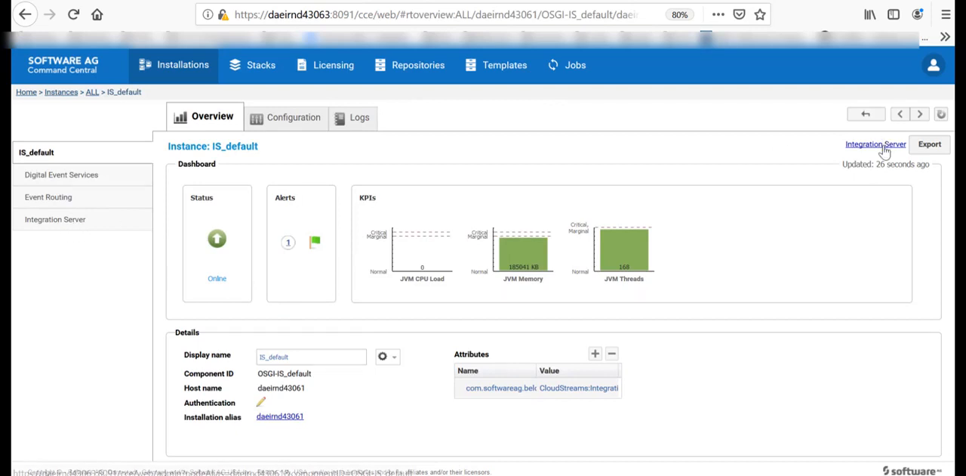
Enter the Integration Server Administrator past the warning and list installed packages, confirming WmCloudStreams.
left_click(875, 145)
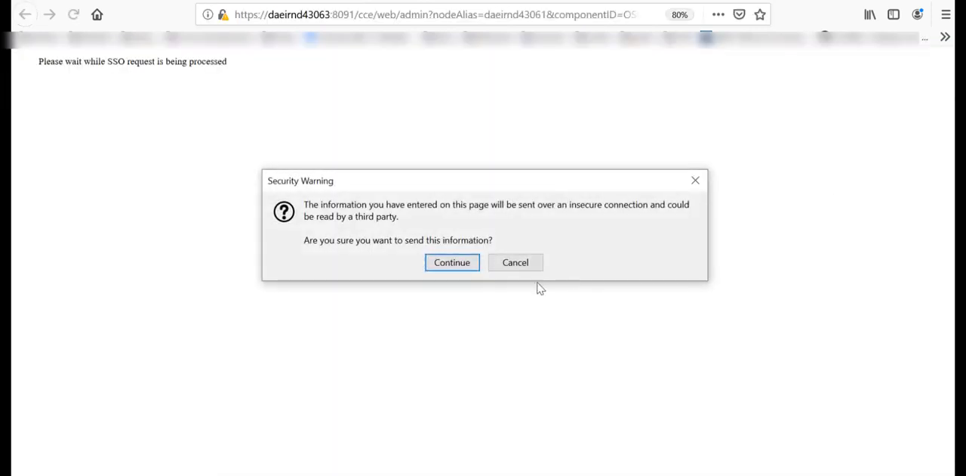
left_click(451, 263)
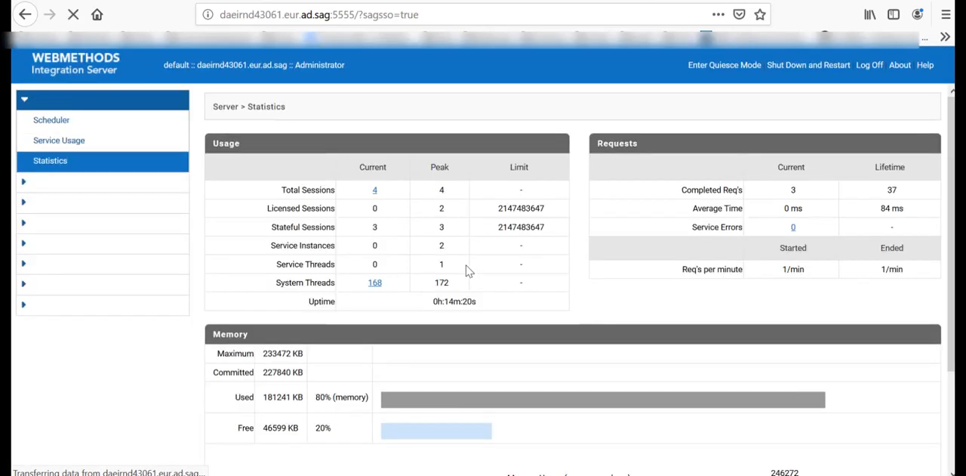
left_click(47, 99)
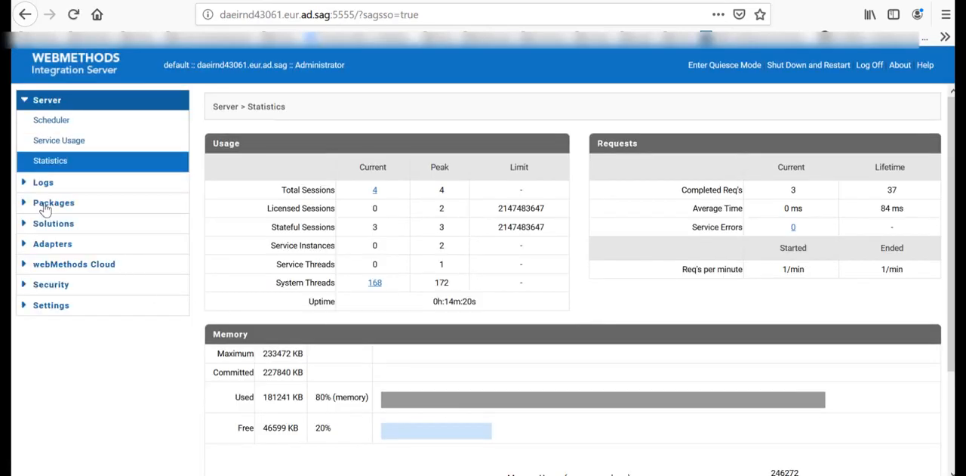
left_click(55, 202)
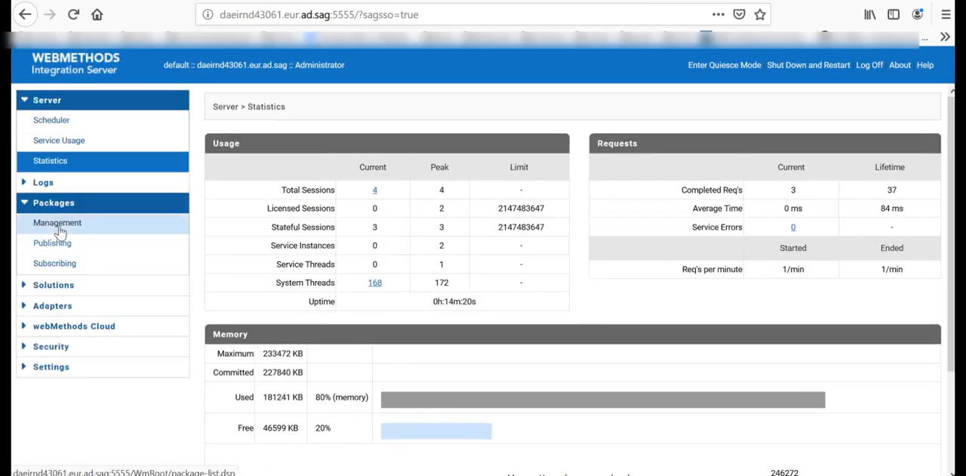
left_click(58, 222)
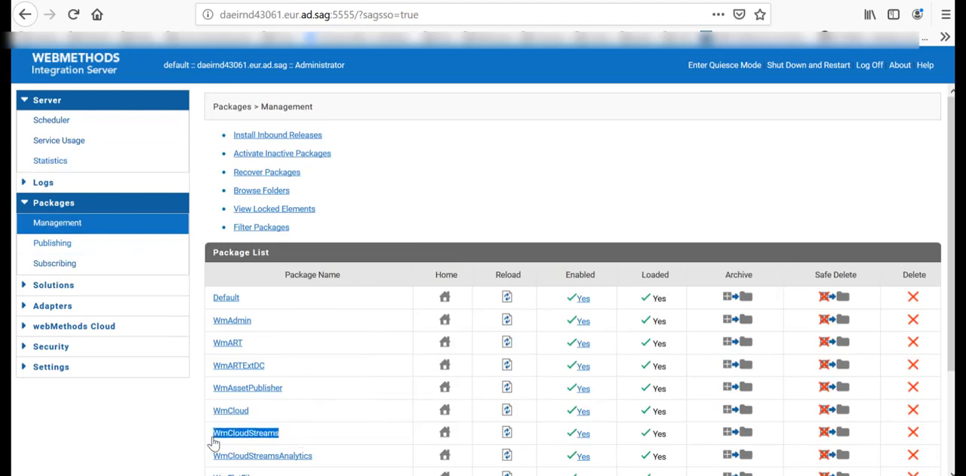
Open the CloudStreams administration page under Solutions on daeirnd43061.
left_click(55, 284)
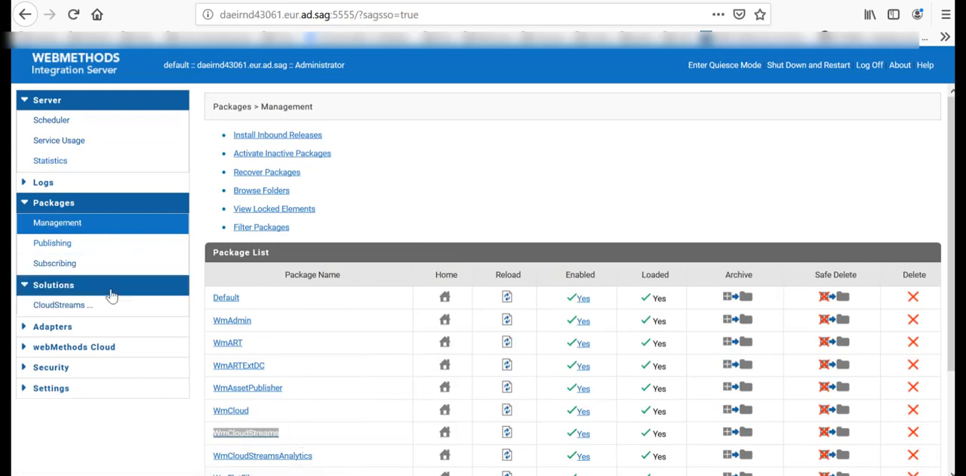
left_click(244, 432)
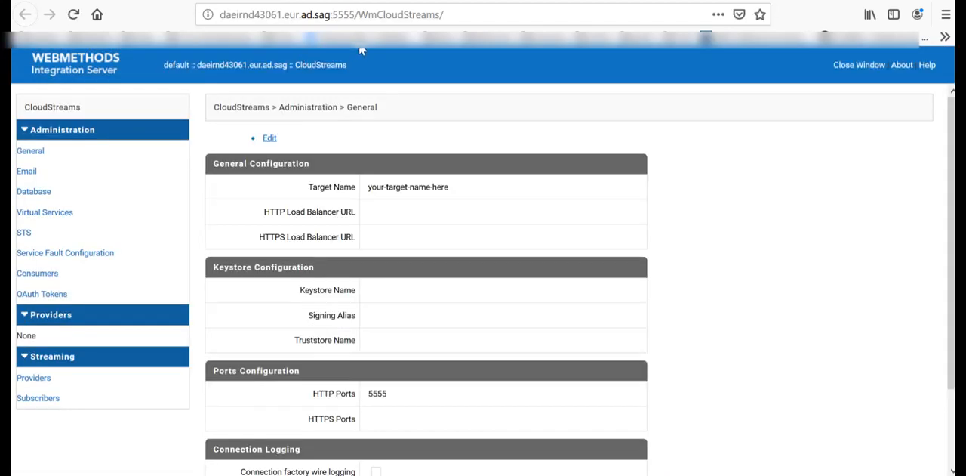
left_click(332, 15)
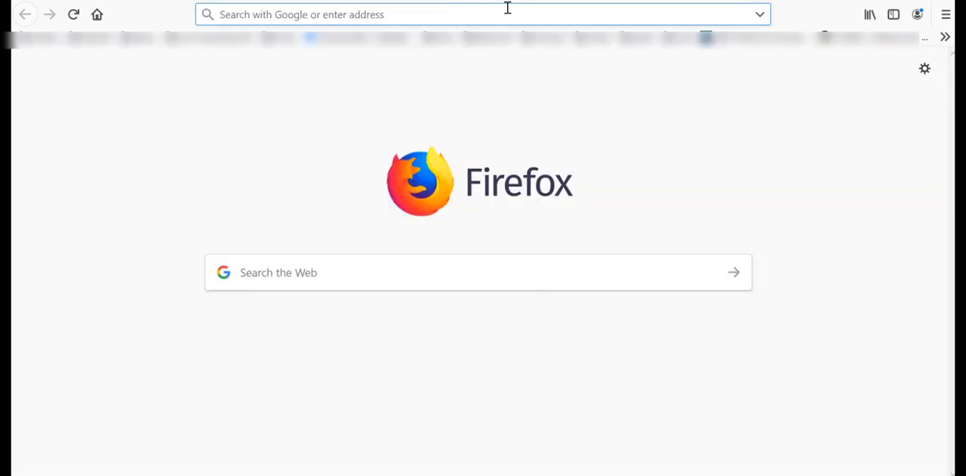
Load the node's :5555/WmCloudStreams/ page in a new tab and sign in as Administrator.
type("daeirnd43061.eur.ad.sag:5555/WmCloudStreams/")
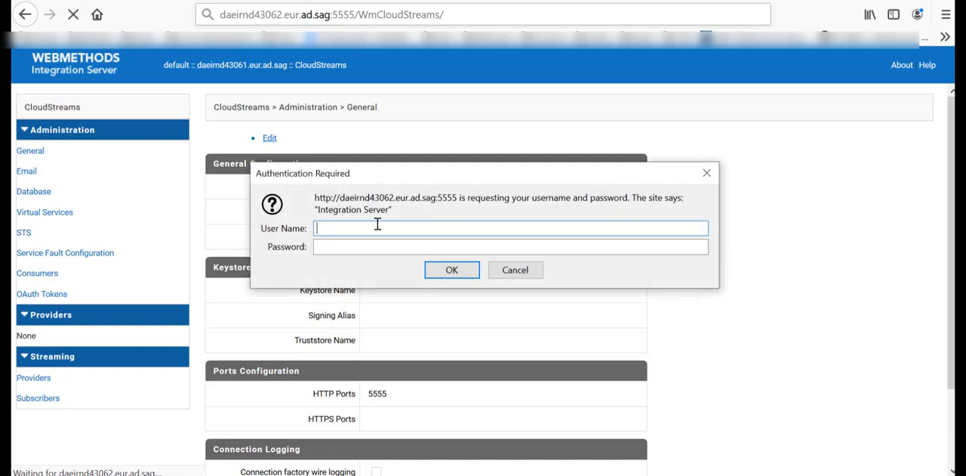
type("Administrator")
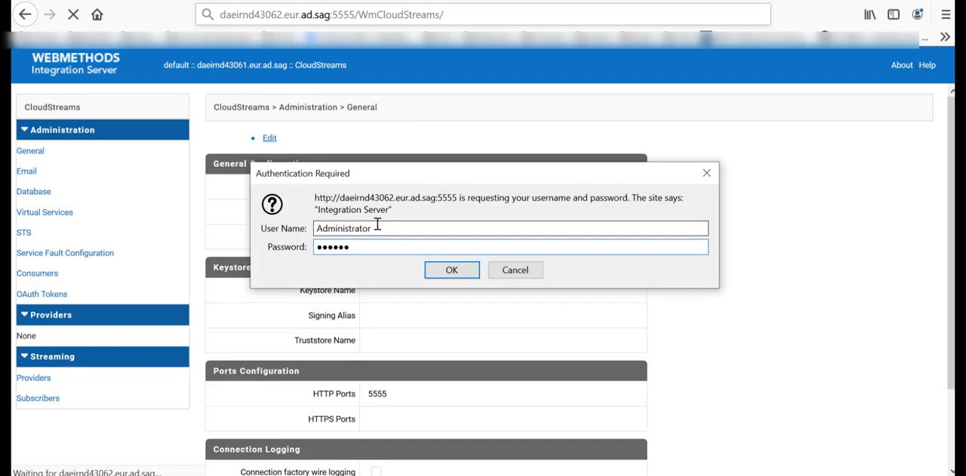
left_click(452, 269)
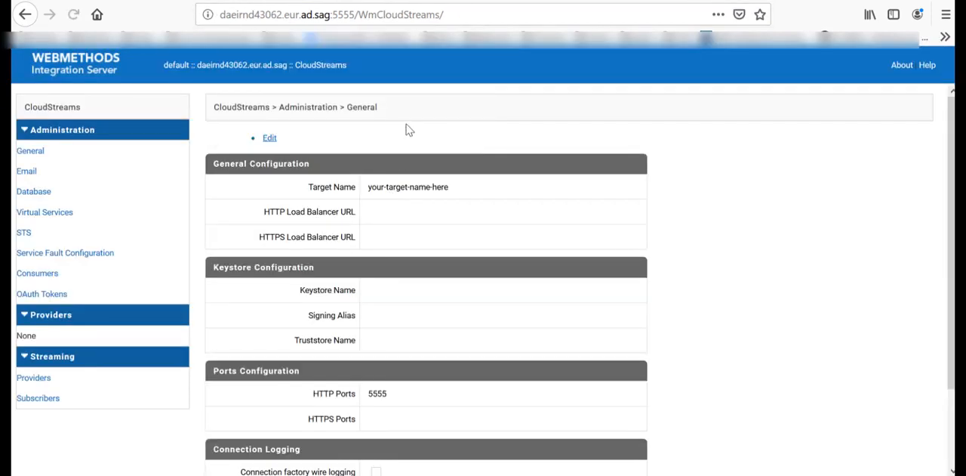
mouse_move(220, 270)
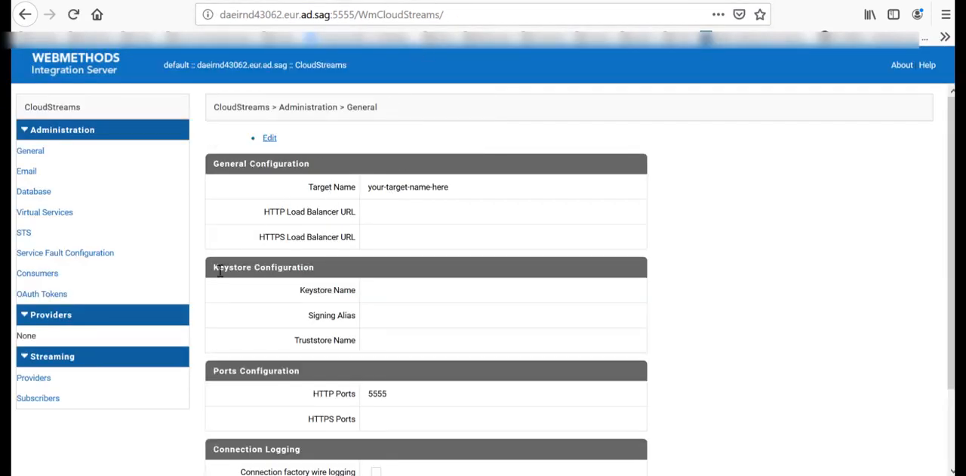
mouse_move(385, 164)
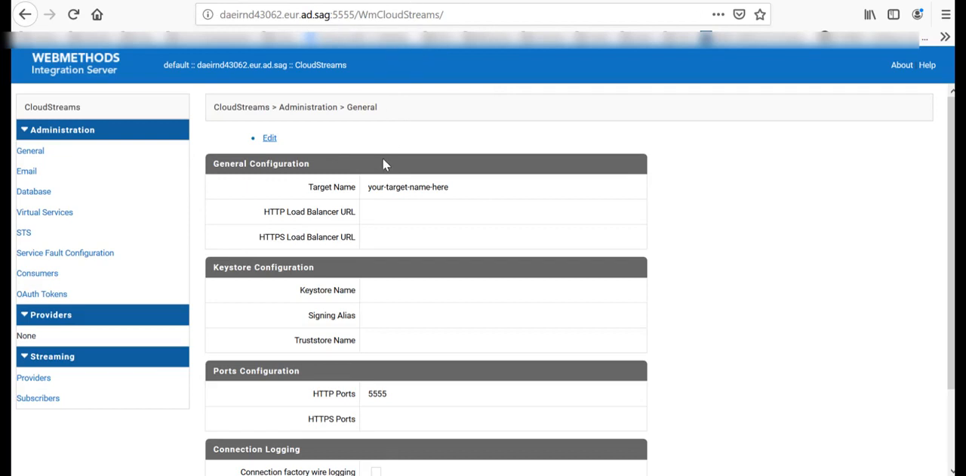
mouse_move(387, 169)
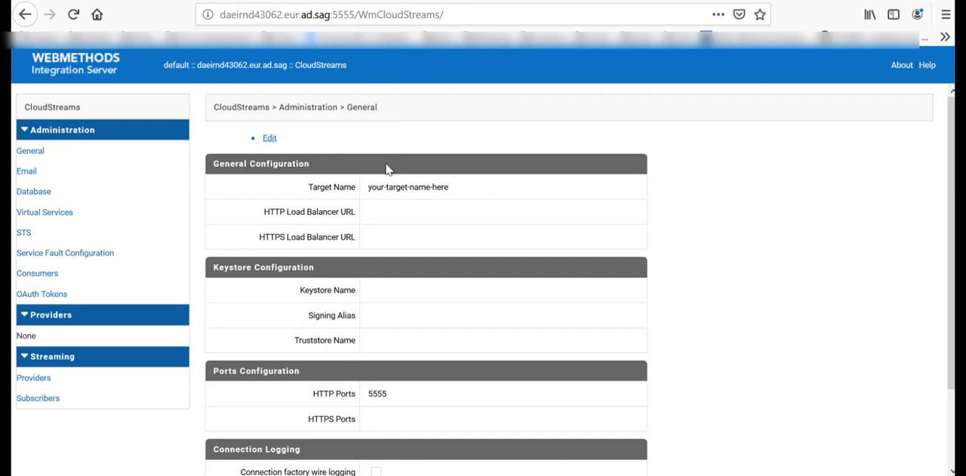